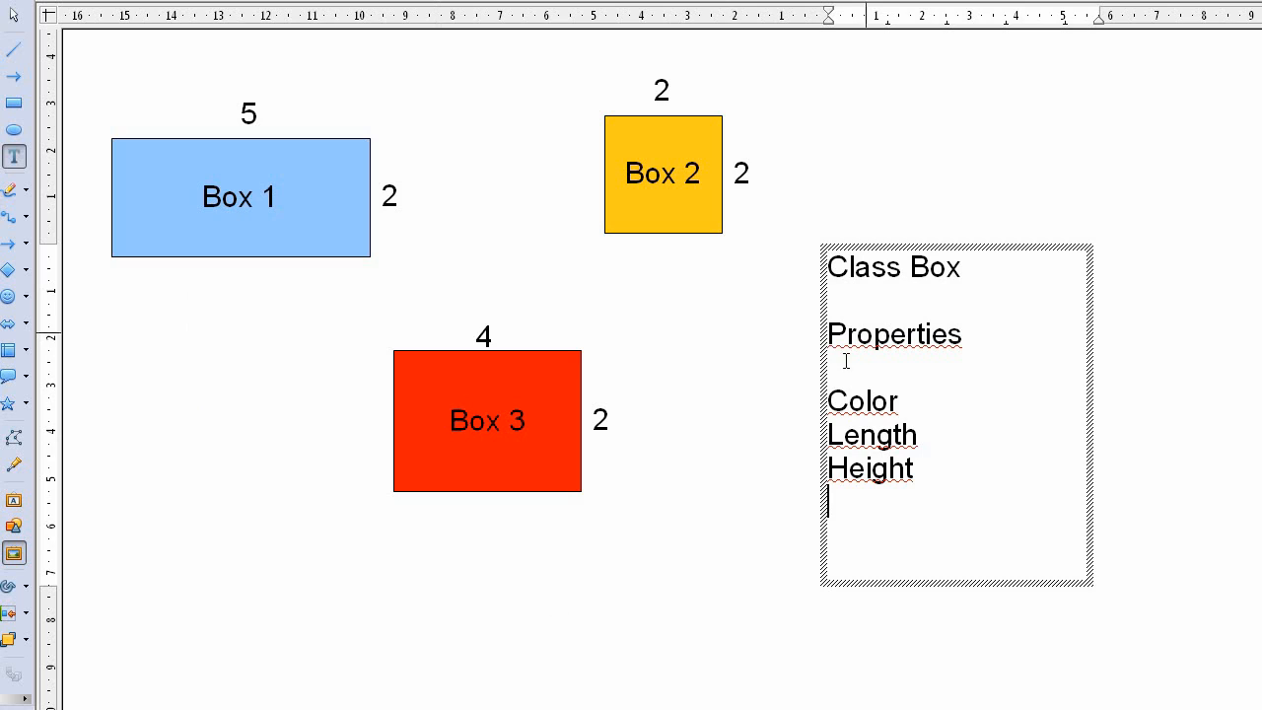
{"action": "mouse_move", "coordinate": [989, 316]}
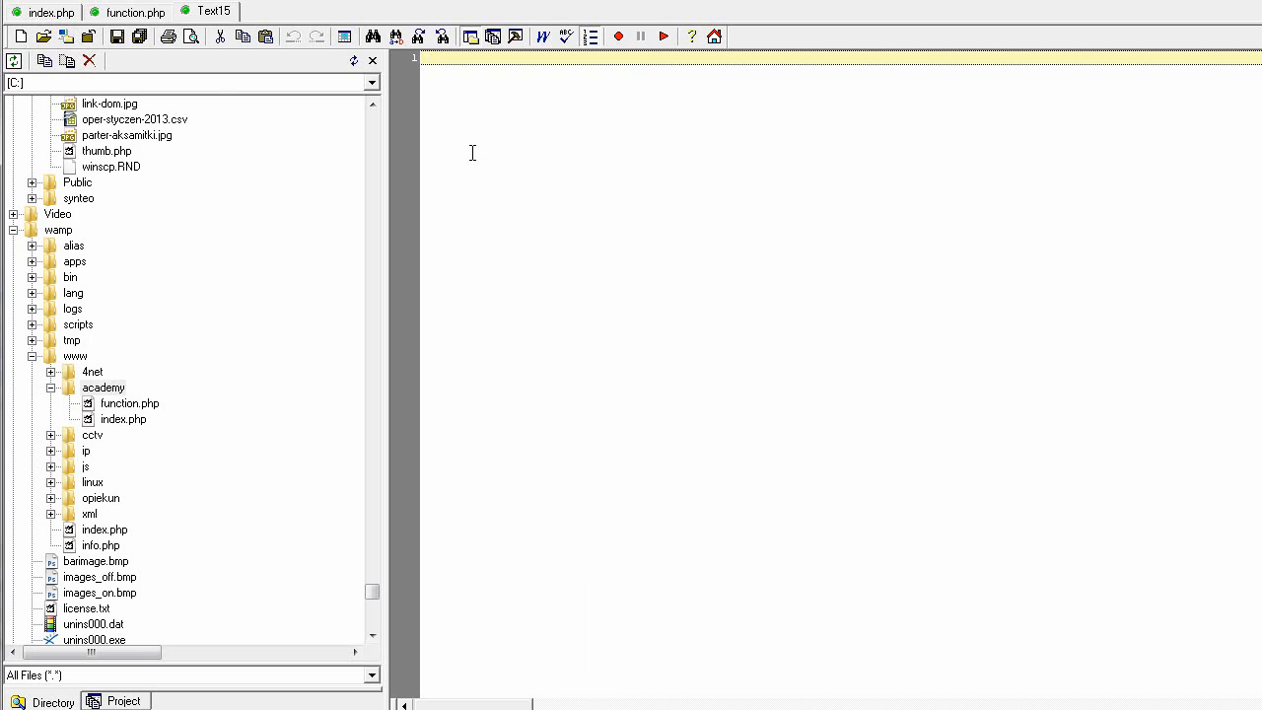
Type empty PHP open and close tags and save the file as object.php in academy
{"action": "type", "text": "<?"}
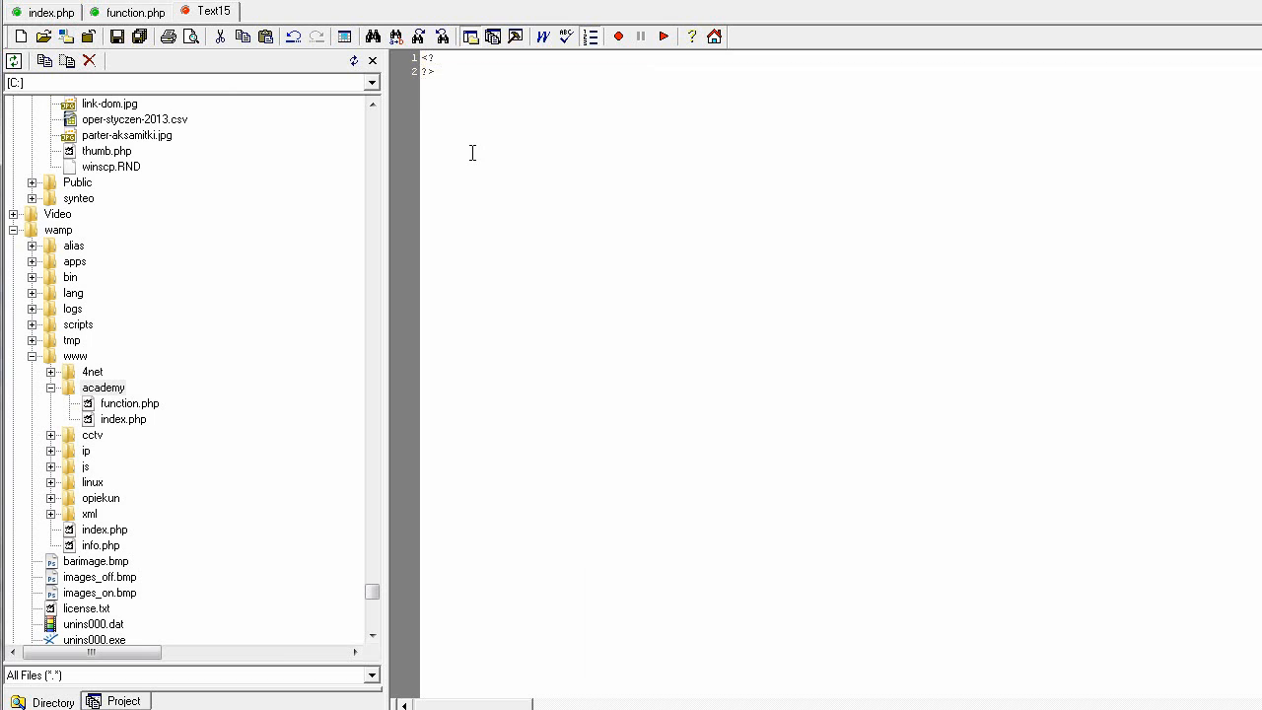
{"action": "key", "text": "Return"}
{"action": "type", "text": "o"}
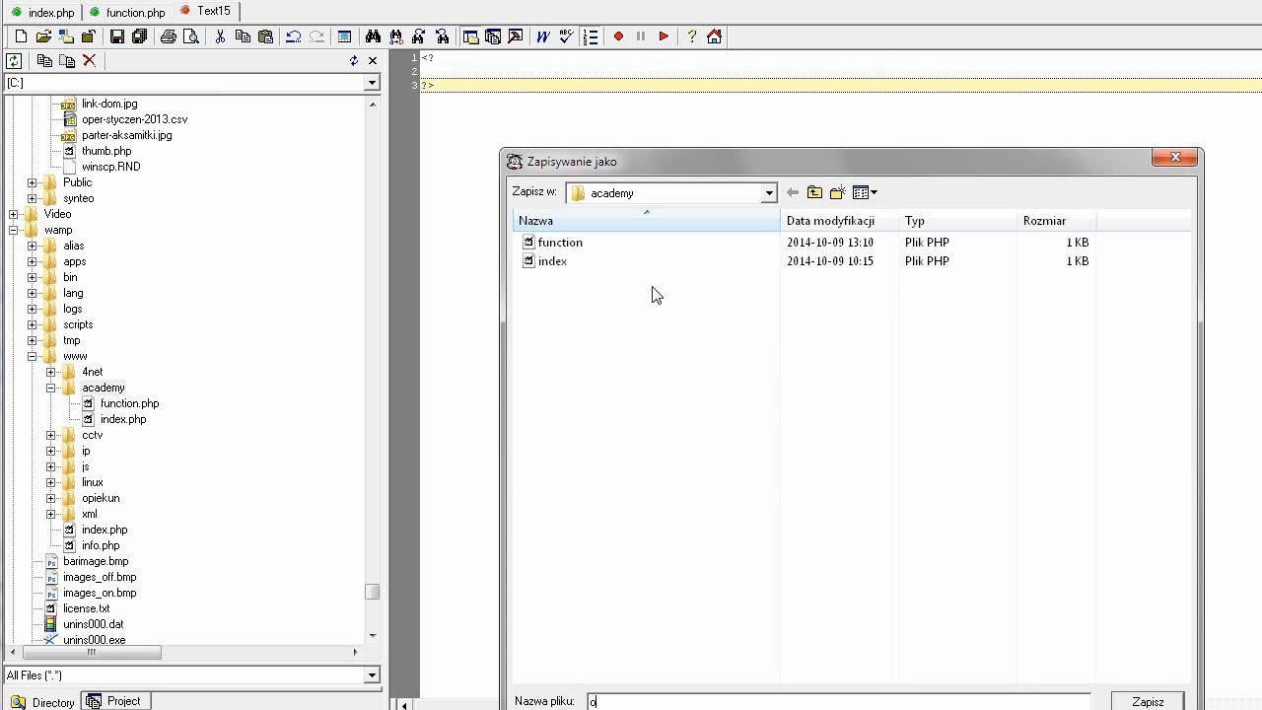
{"action": "type", "text": "bject.ph"}
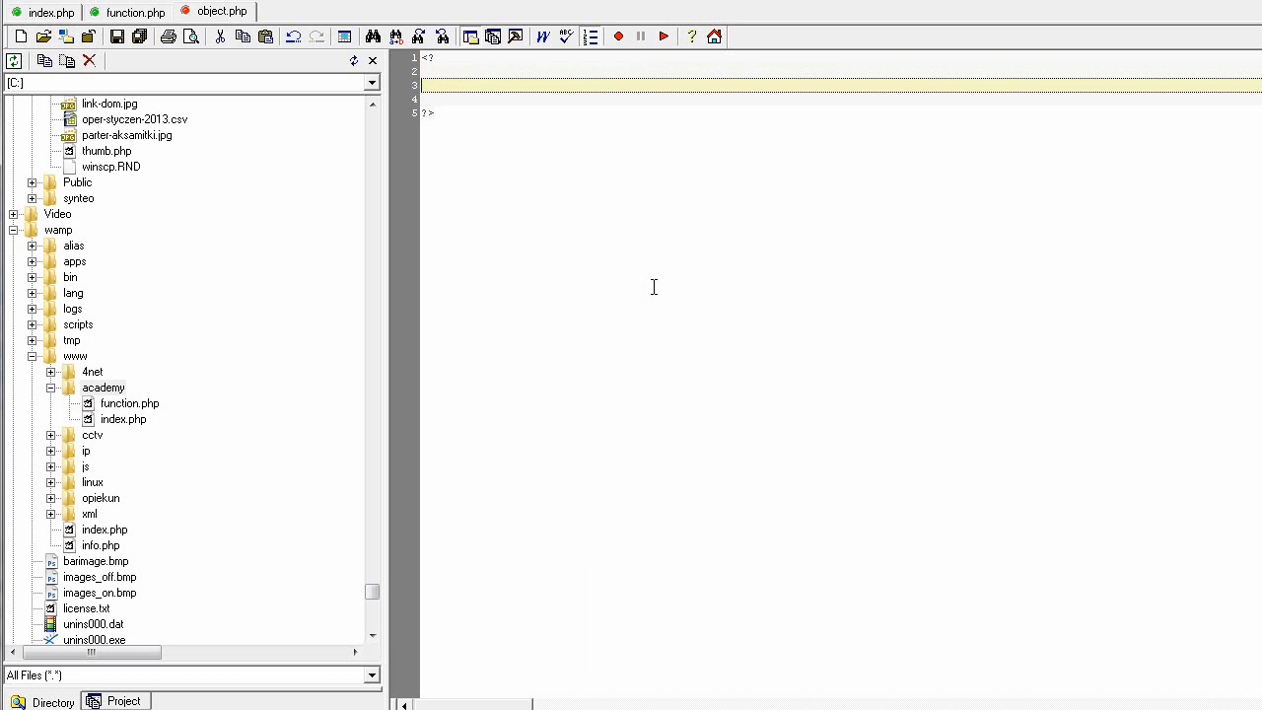
Start the class Box definition with its opening brace
{"action": "type", "text": "class"}
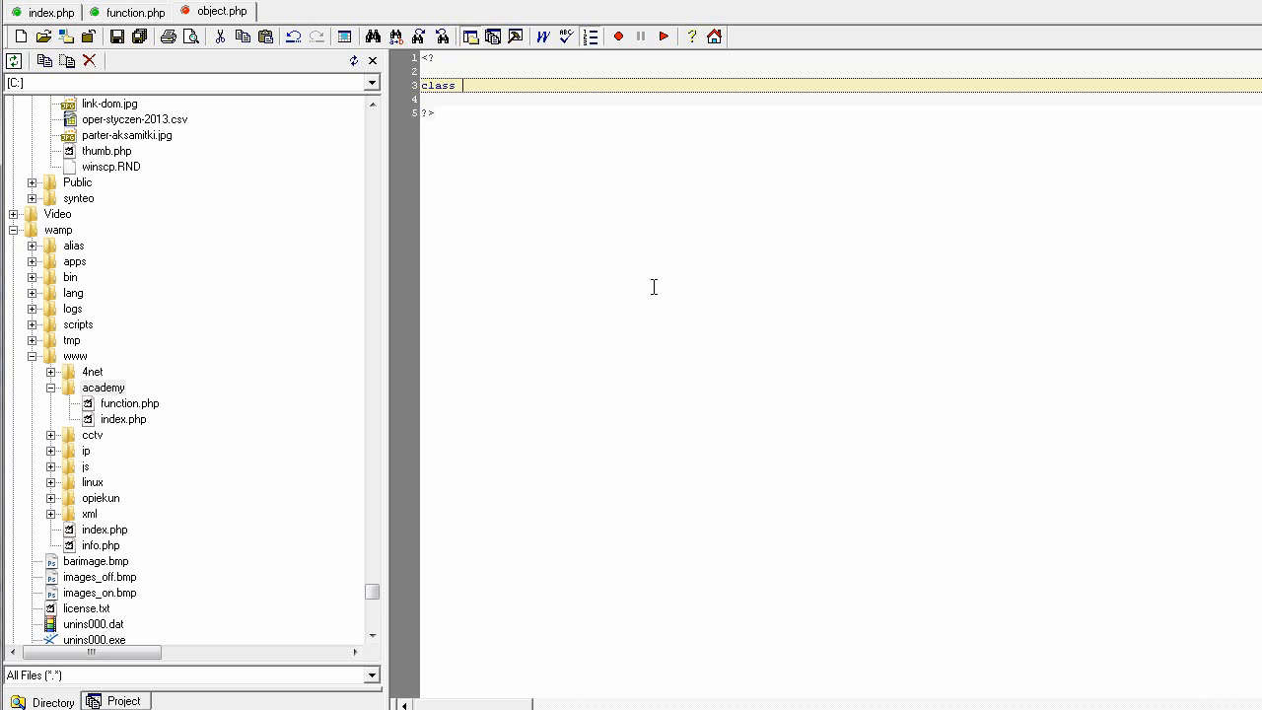
{"action": "type", "text": "Box"}
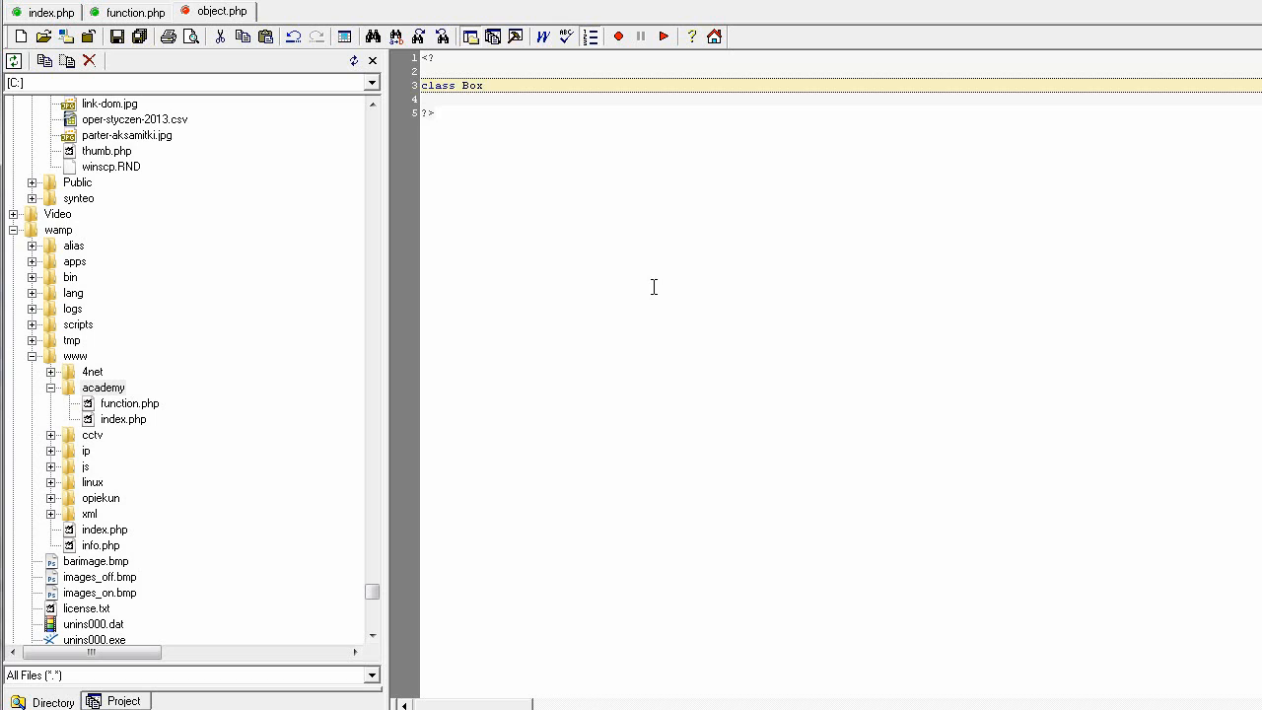
{"action": "type", "text": "{"}
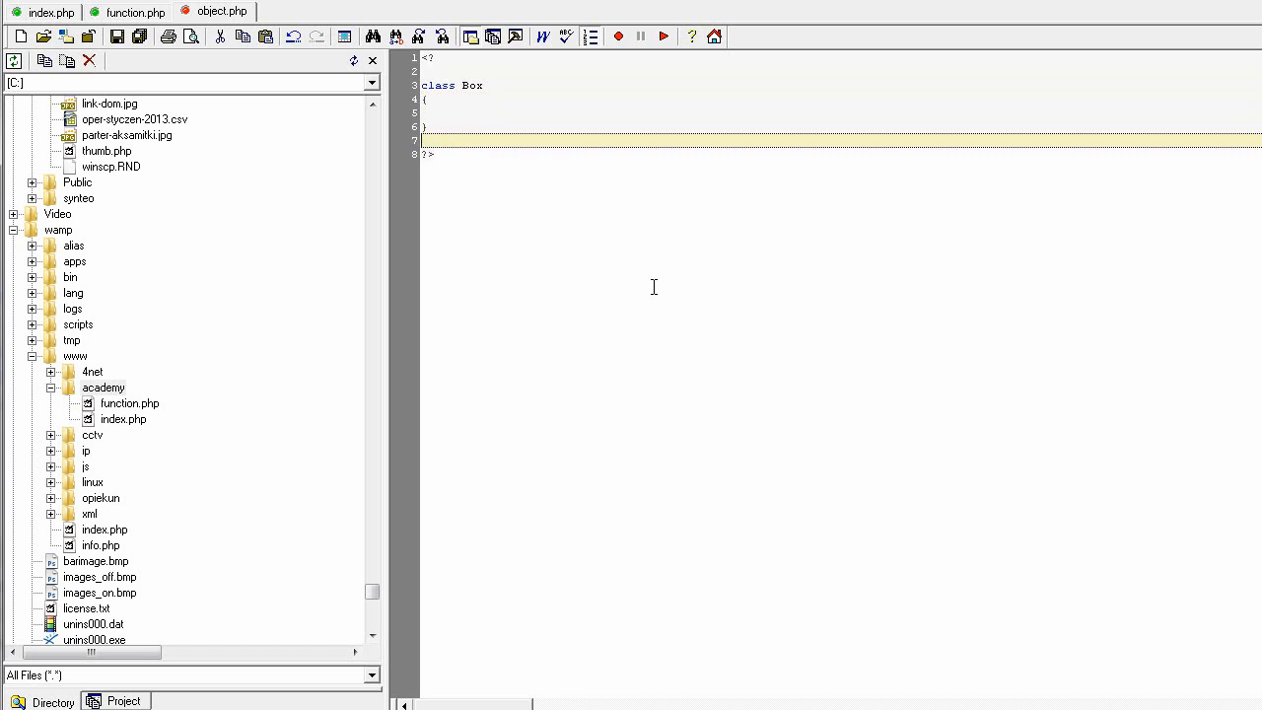
{"action": "key", "text": "Enter"}
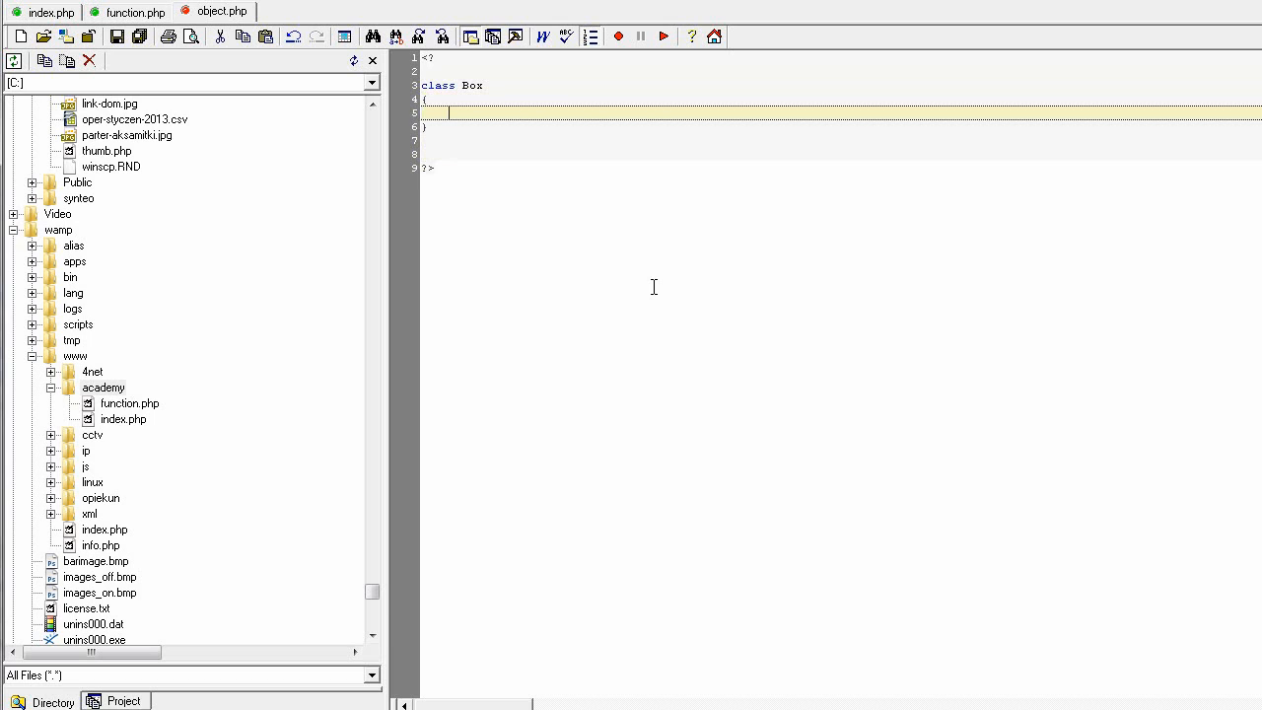
Declare var $color, var $length and var $width inside the Box class
{"action": "type", "text": "var $"}
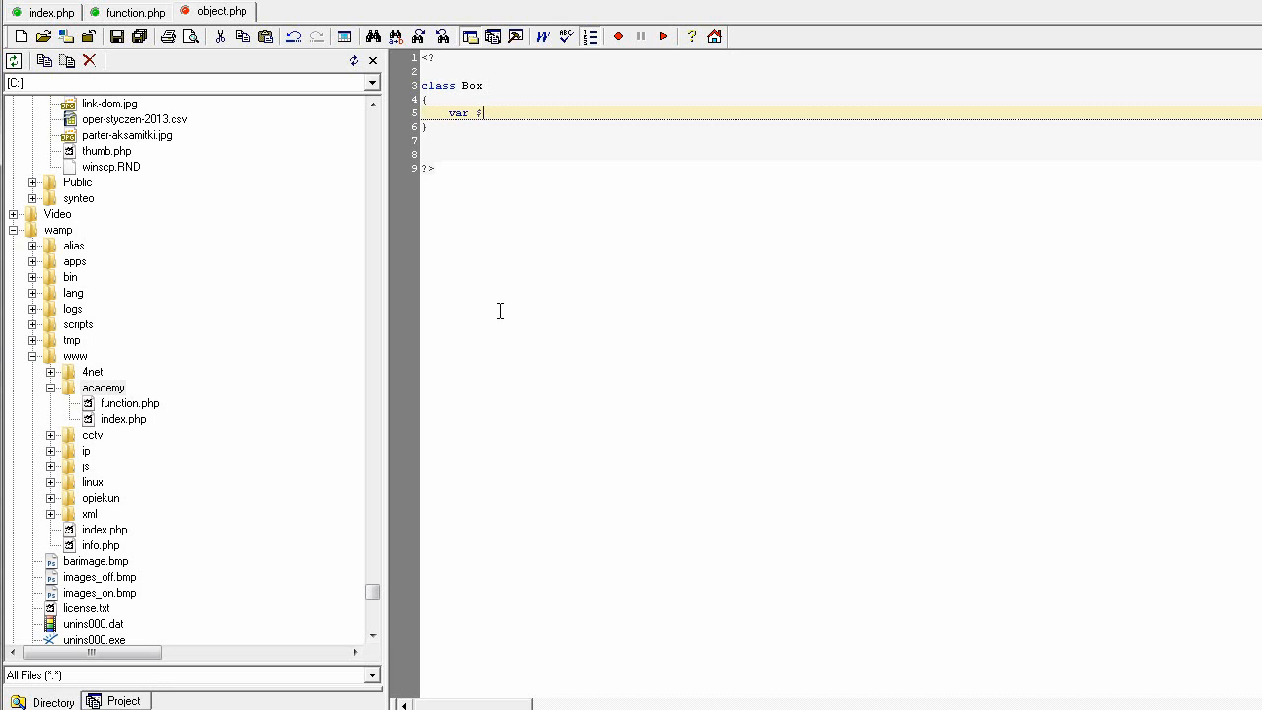
{"action": "type", "text": "color;"}
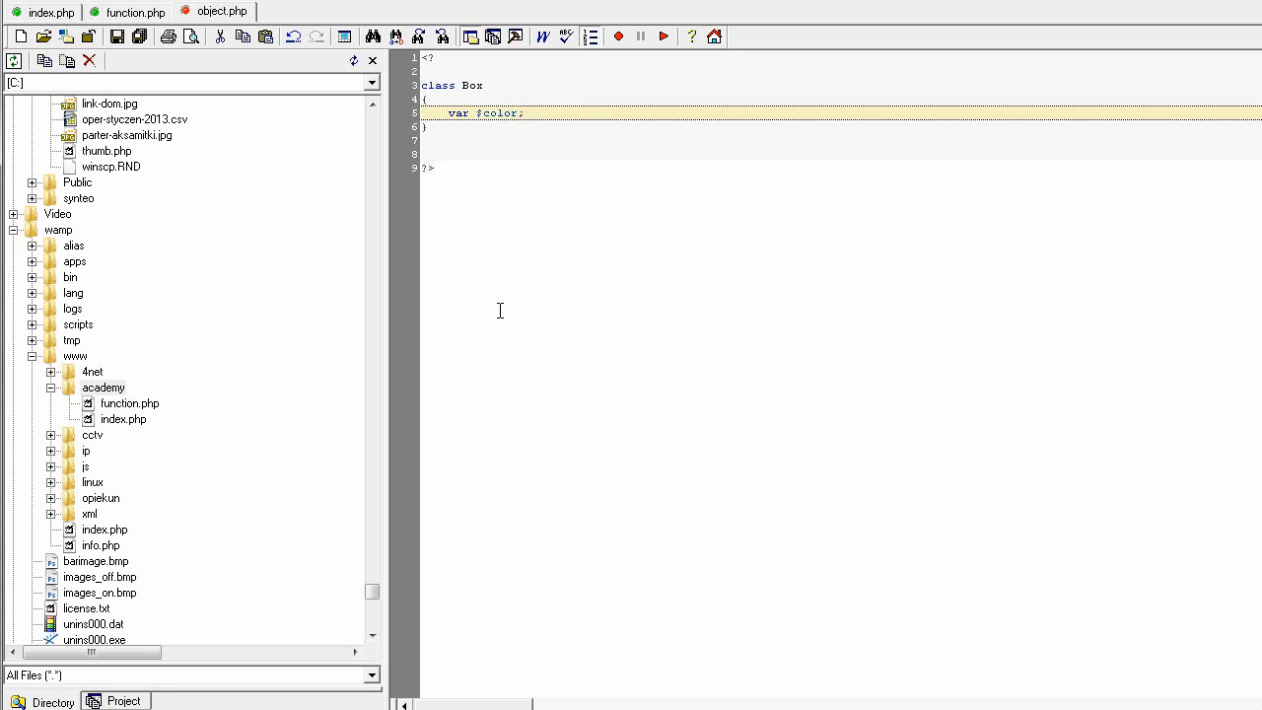
{"action": "type", "text": "va"}
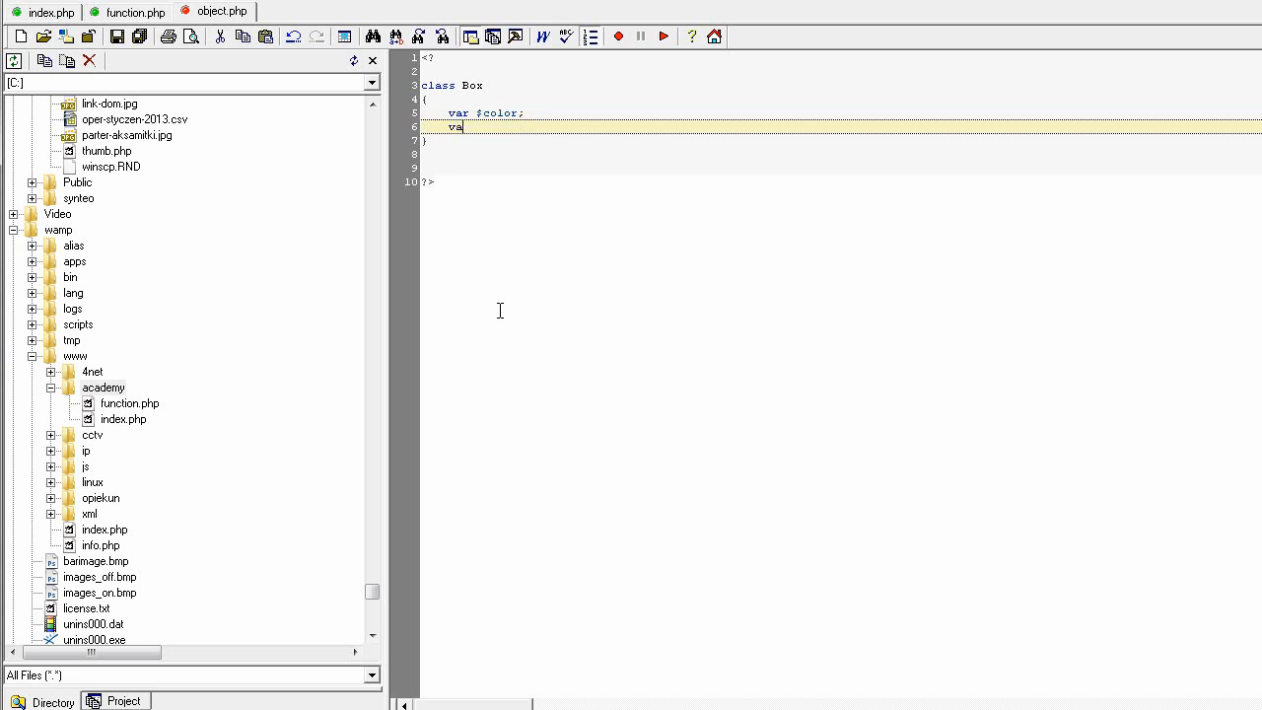
{"action": "type", "text": "r $"}
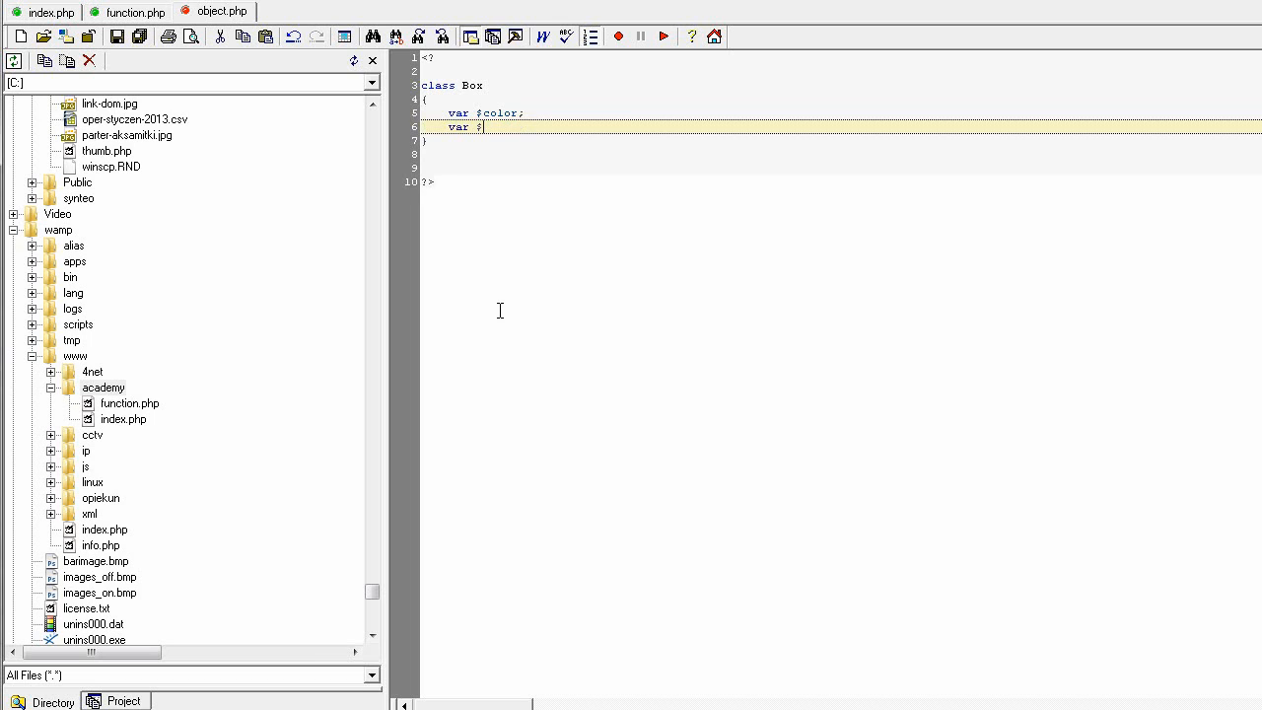
{"action": "type", "text": "length;"}
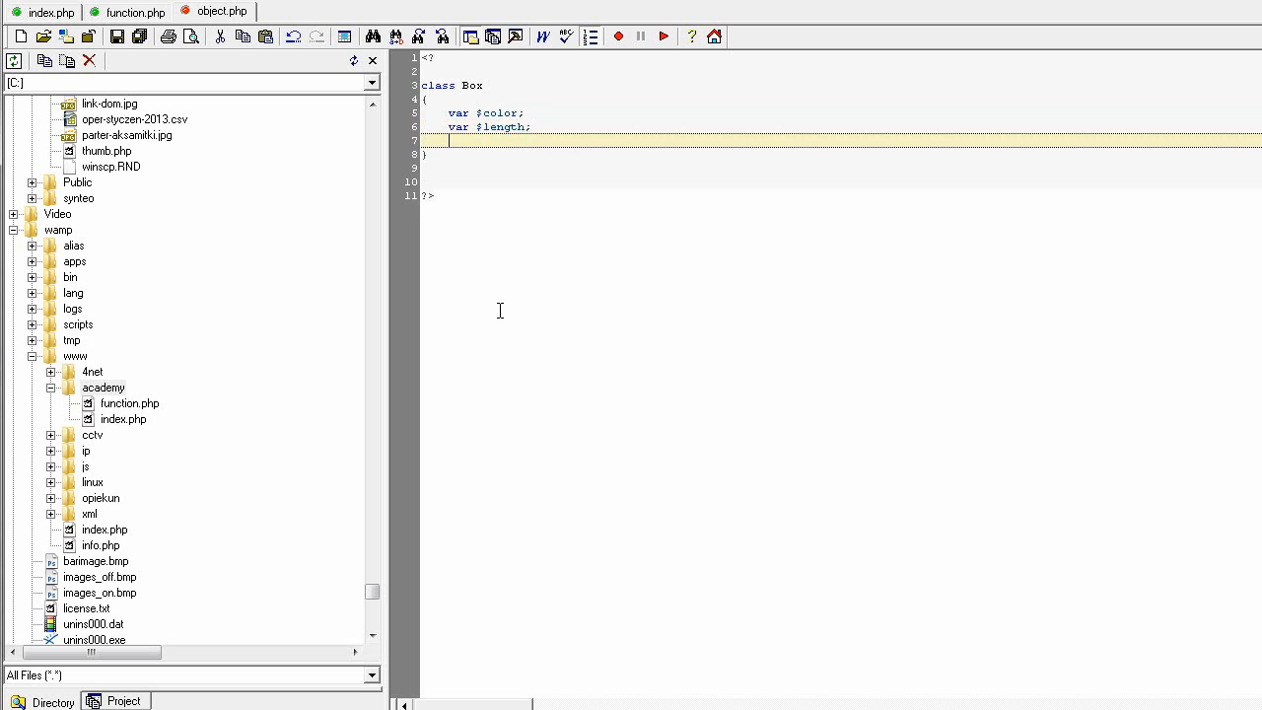
{"action": "type", "text": "var $width;"}
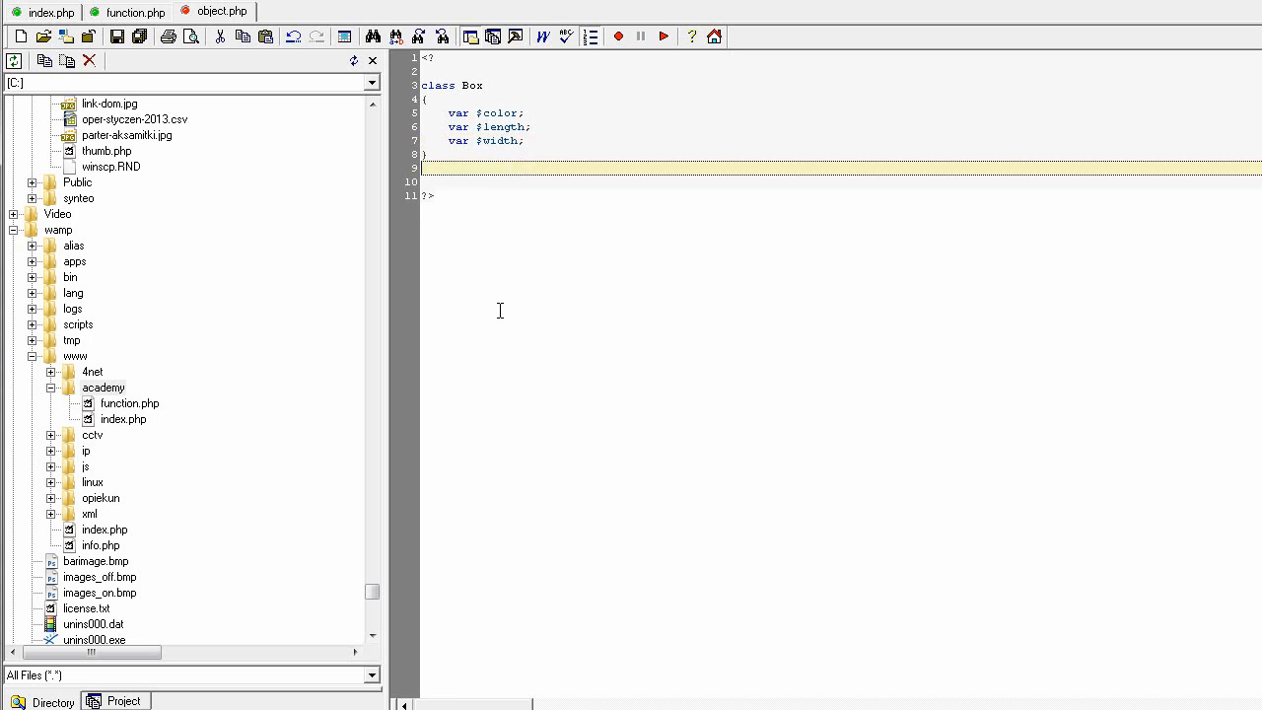
{"action": "key", "text": "Return"}
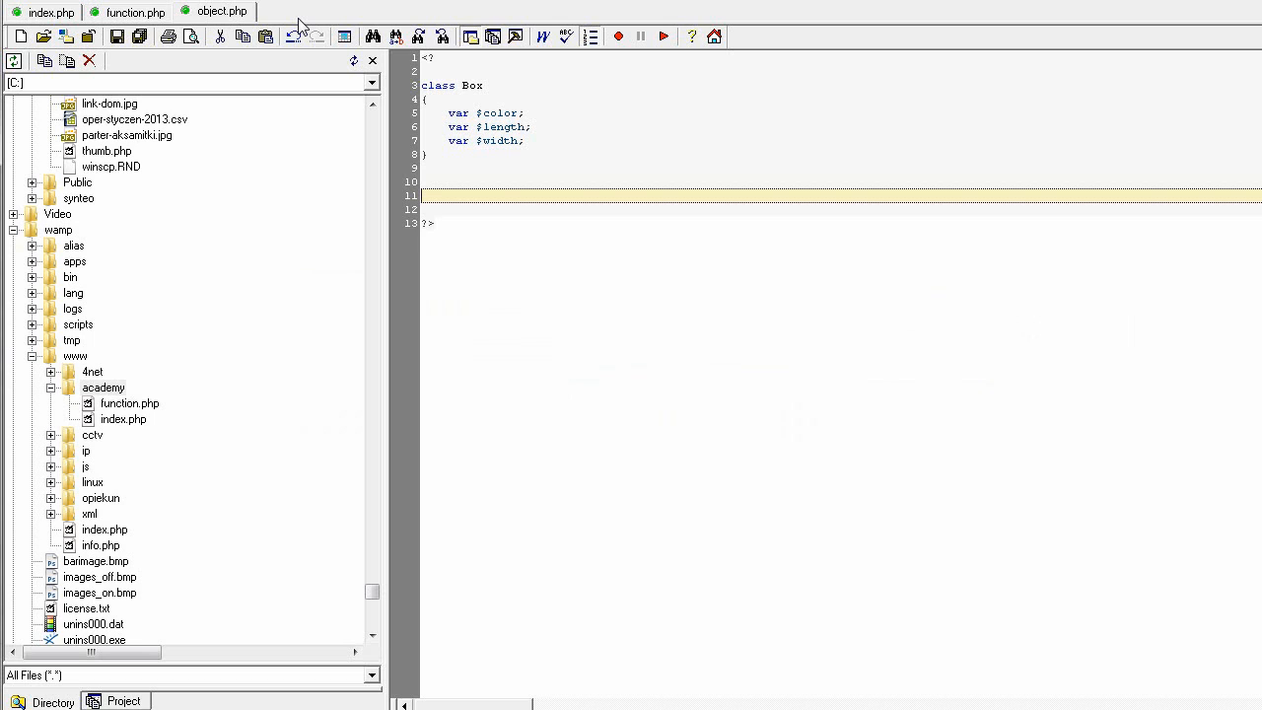
Write '$box1 = new Box();' on line 11 with blank lines beneath it
{"action": "type", "text": "$box"}
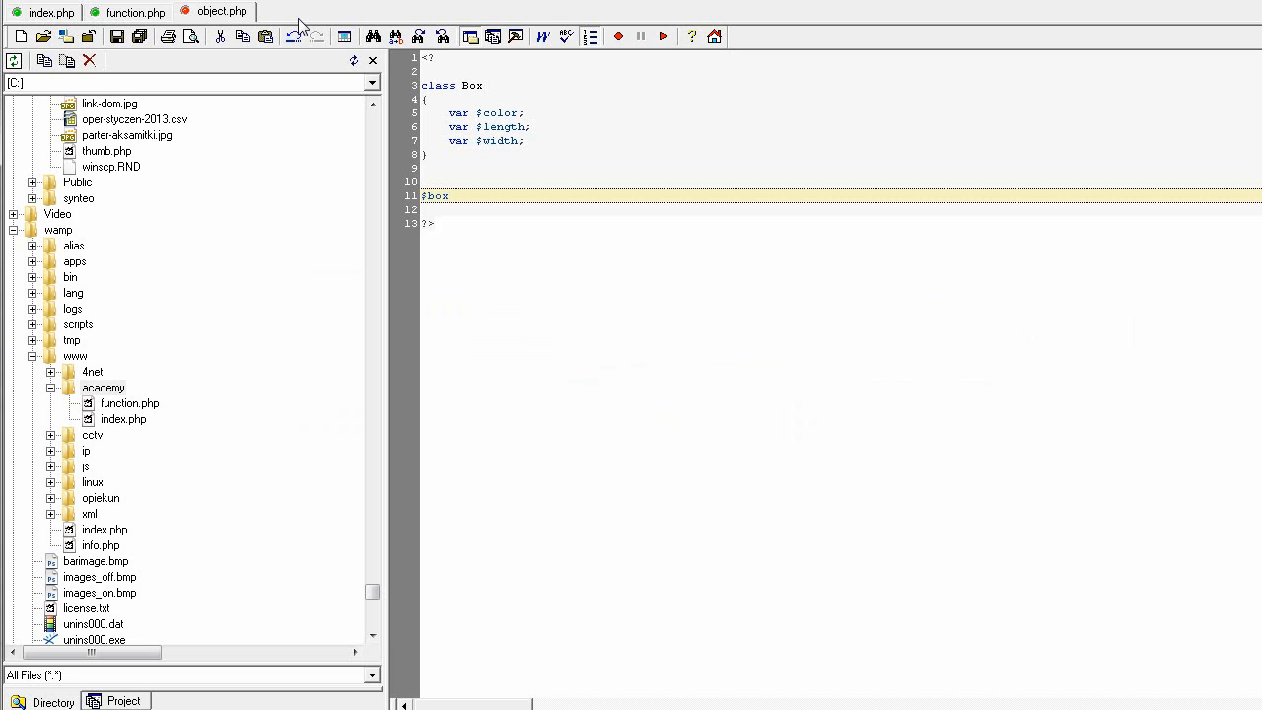
{"action": "type", "text": "1"}
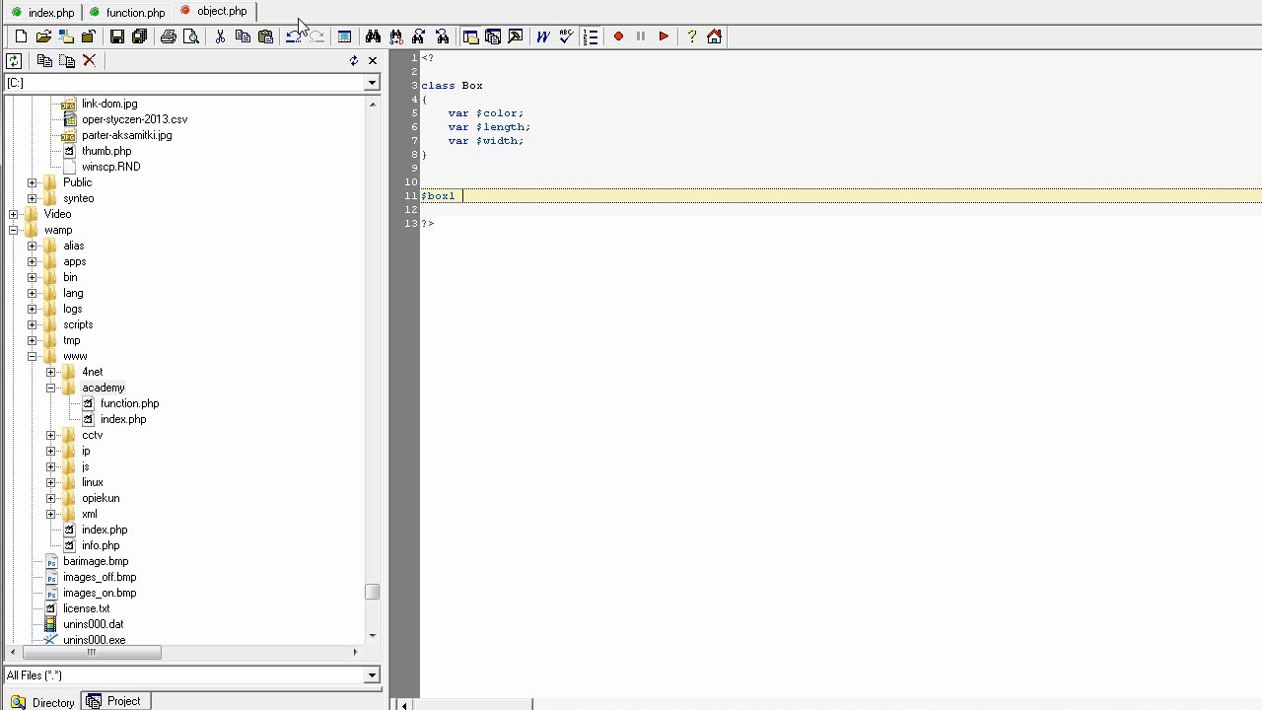
{"action": "type", "text": "= new"}
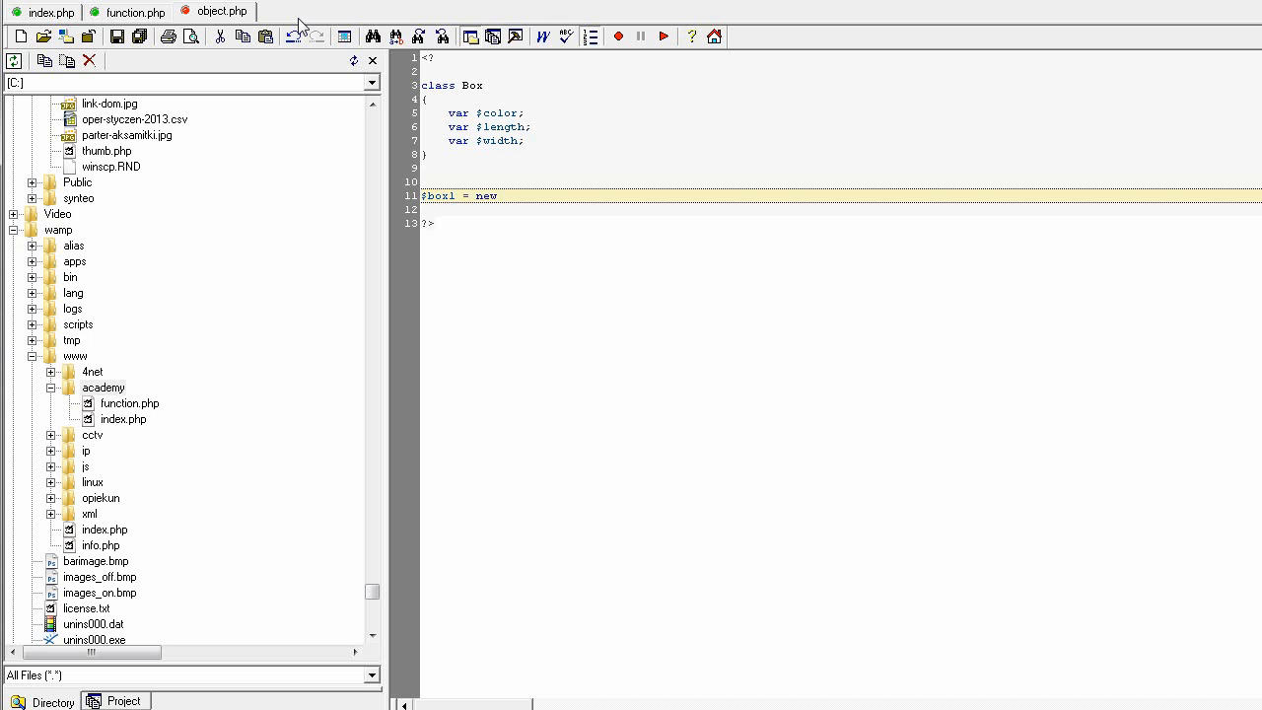
{"action": "type", "text": "Bo"}
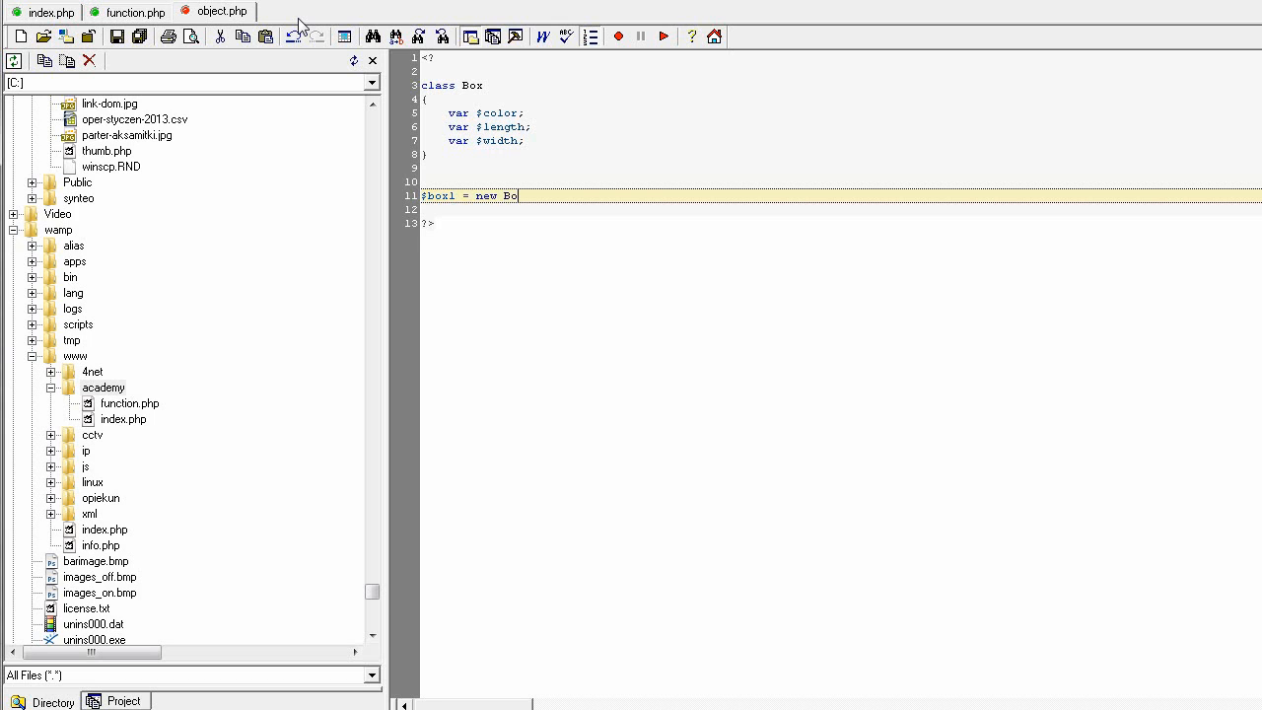
{"action": "type", "text": "x();"}
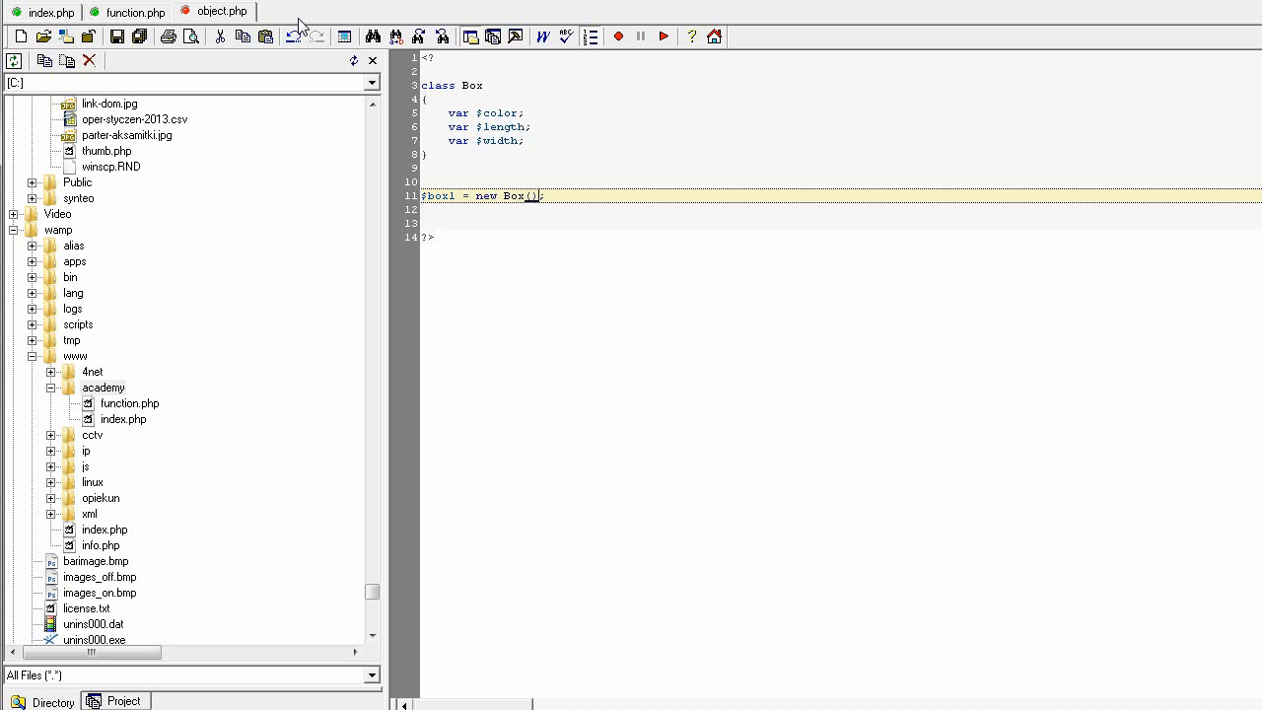
{"action": "key", "text": "Return"}
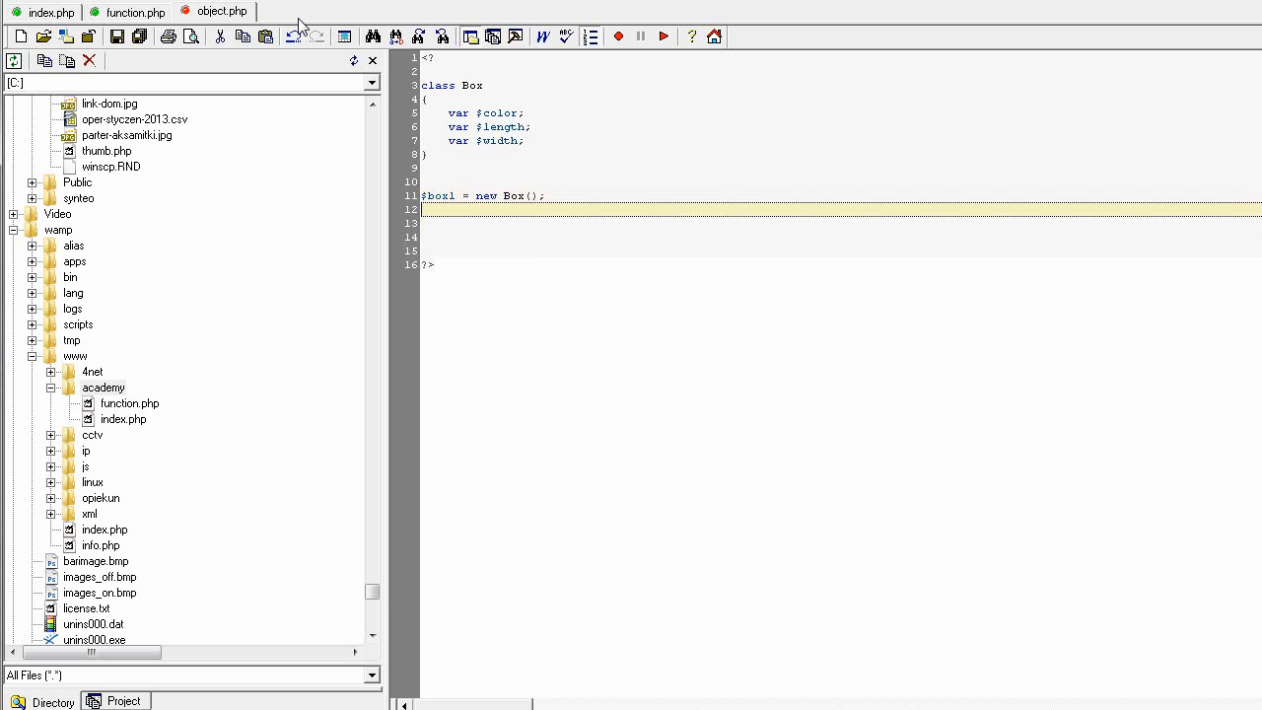
{"action": "key", "text": "Return"}
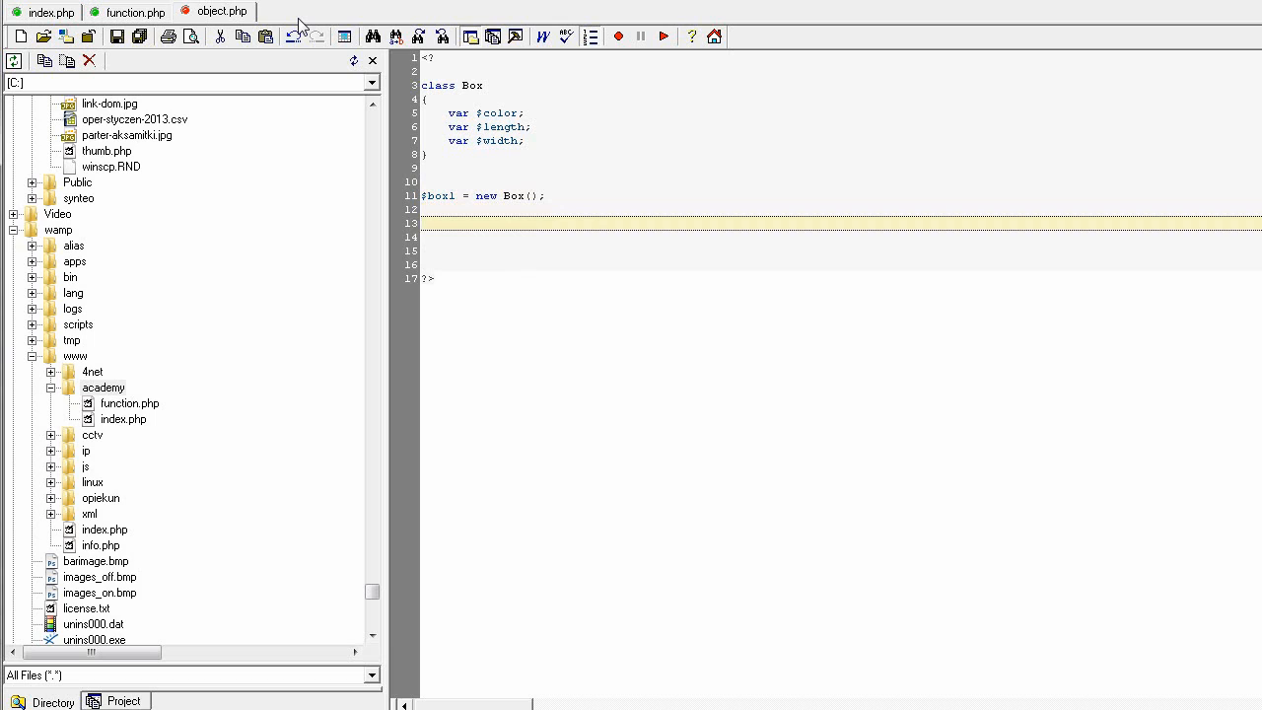
{"action": "mouse_move", "coordinate": [148, 164]}
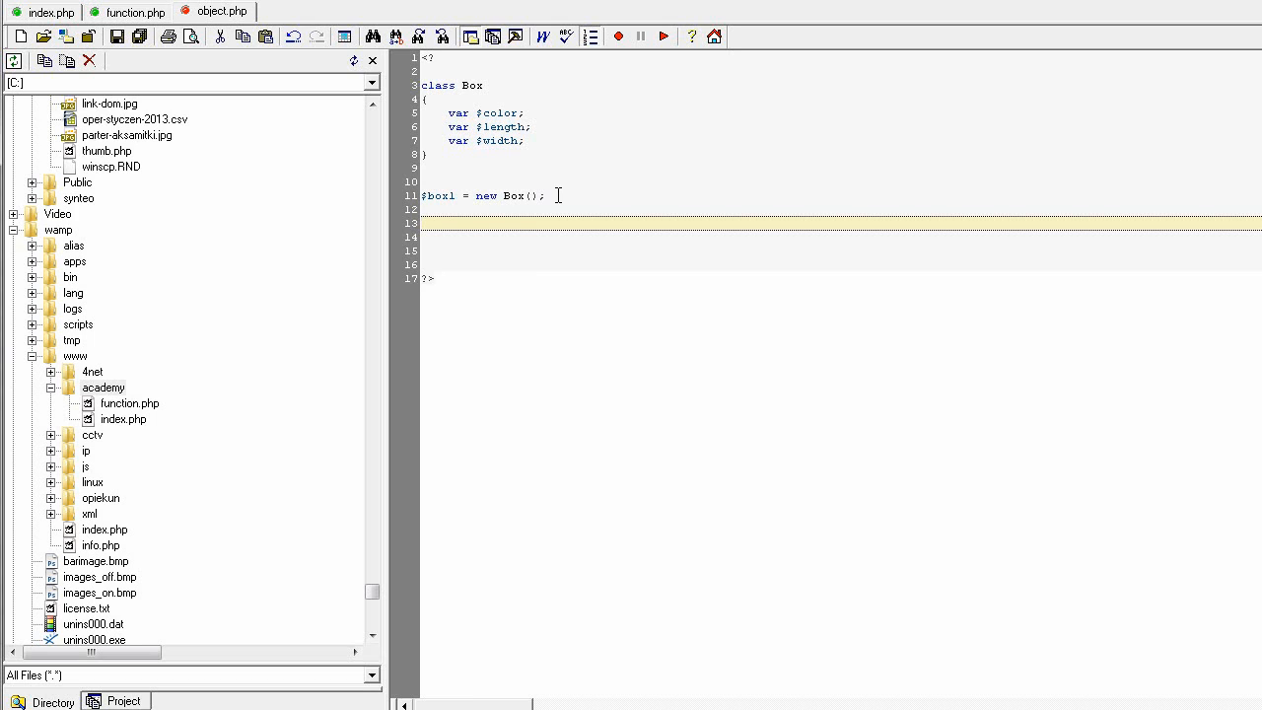
{"action": "double_click", "coordinate": [517, 196]}
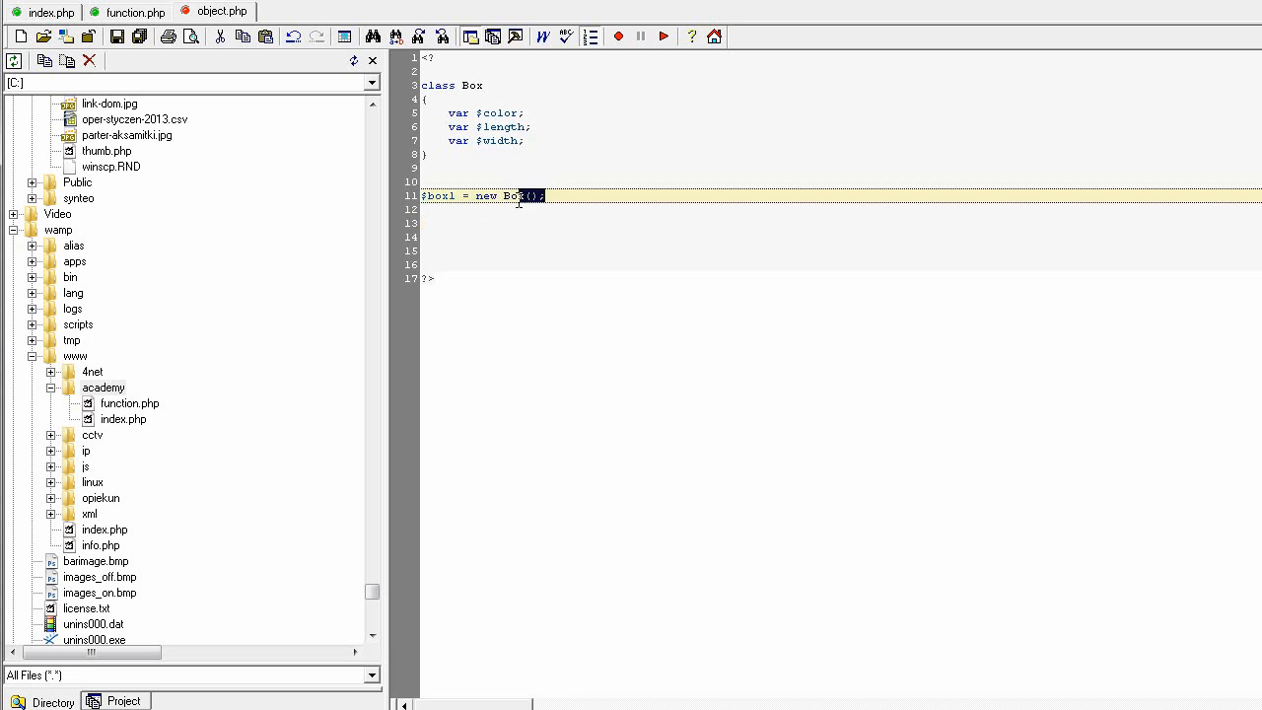
{"action": "left_click", "coordinate": [508, 218]}
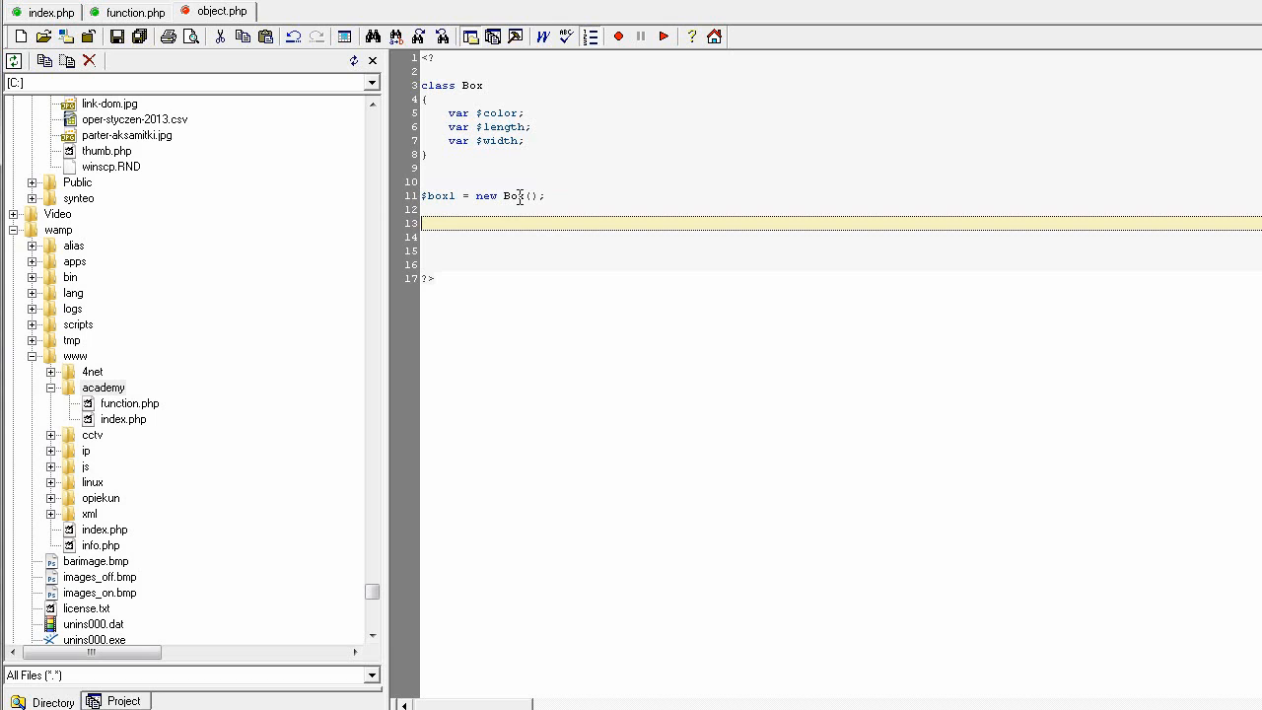
{"action": "mouse_move", "coordinate": [440, 181]}
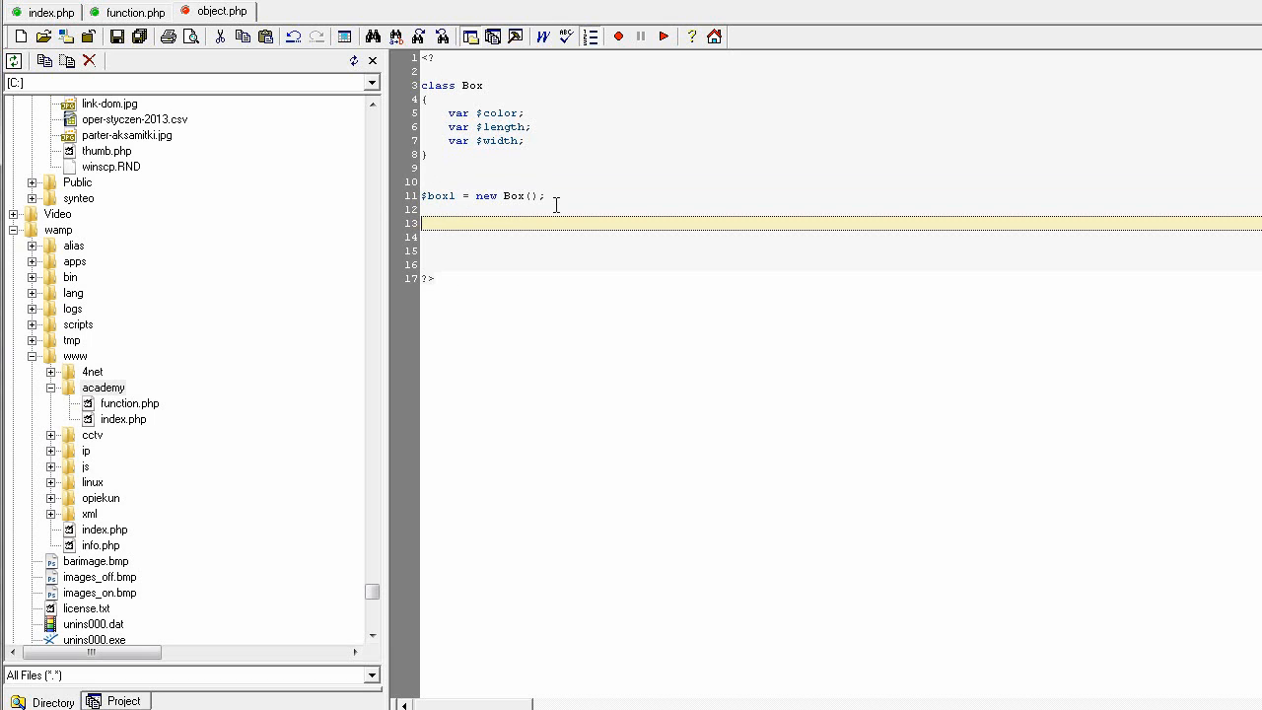
{"action": "mouse_move", "coordinate": [510, 264]}
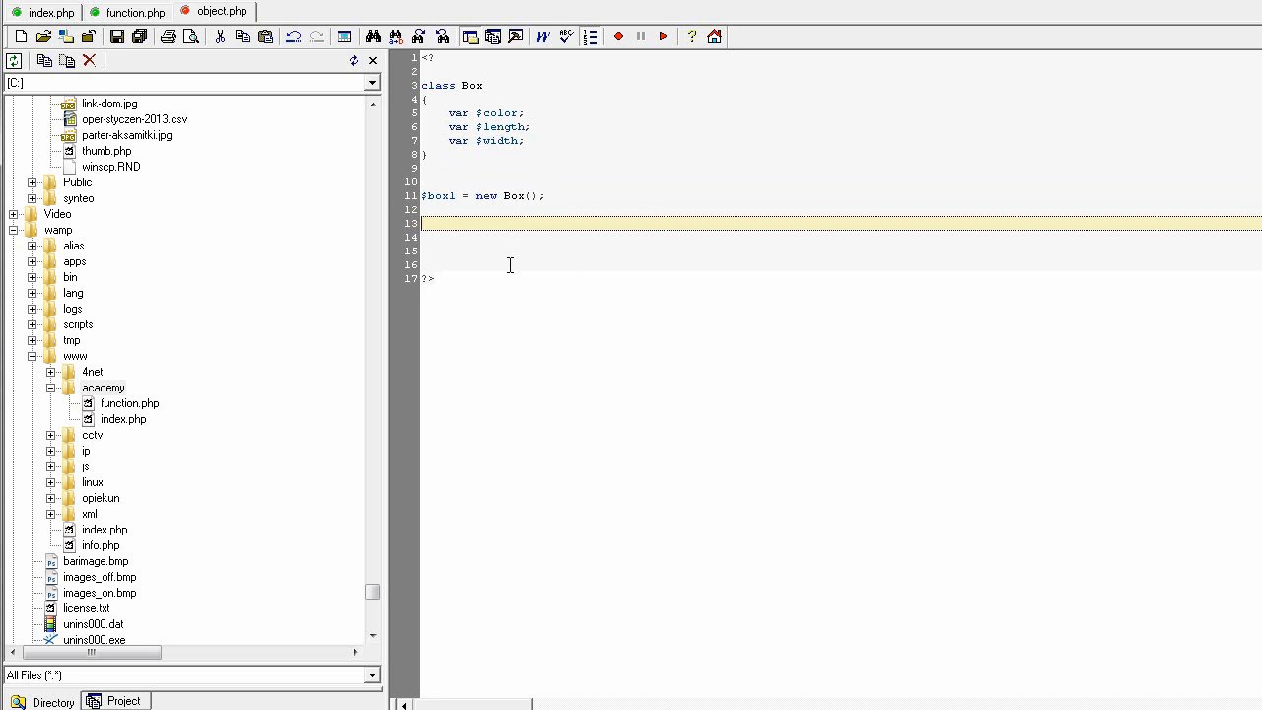
Write $box1->color = "blue"; on line 13
{"action": "type", "text": "$b"}
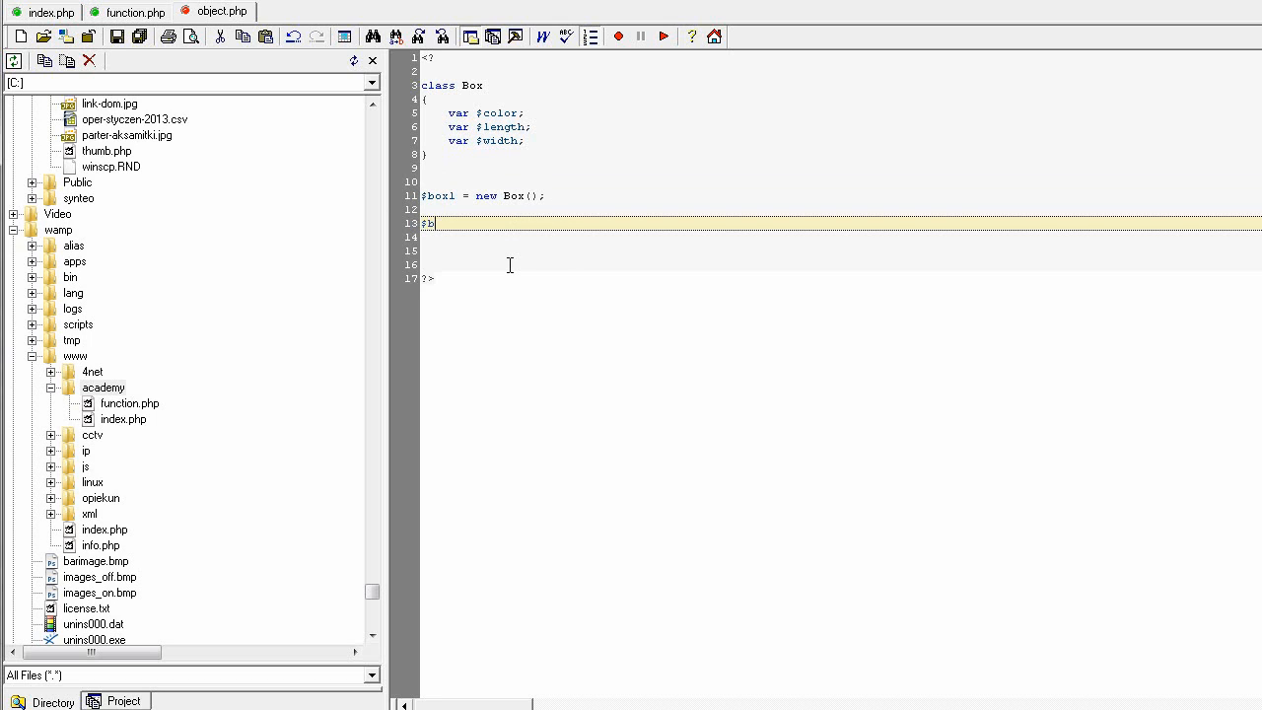
{"action": "type", "text": "box"}
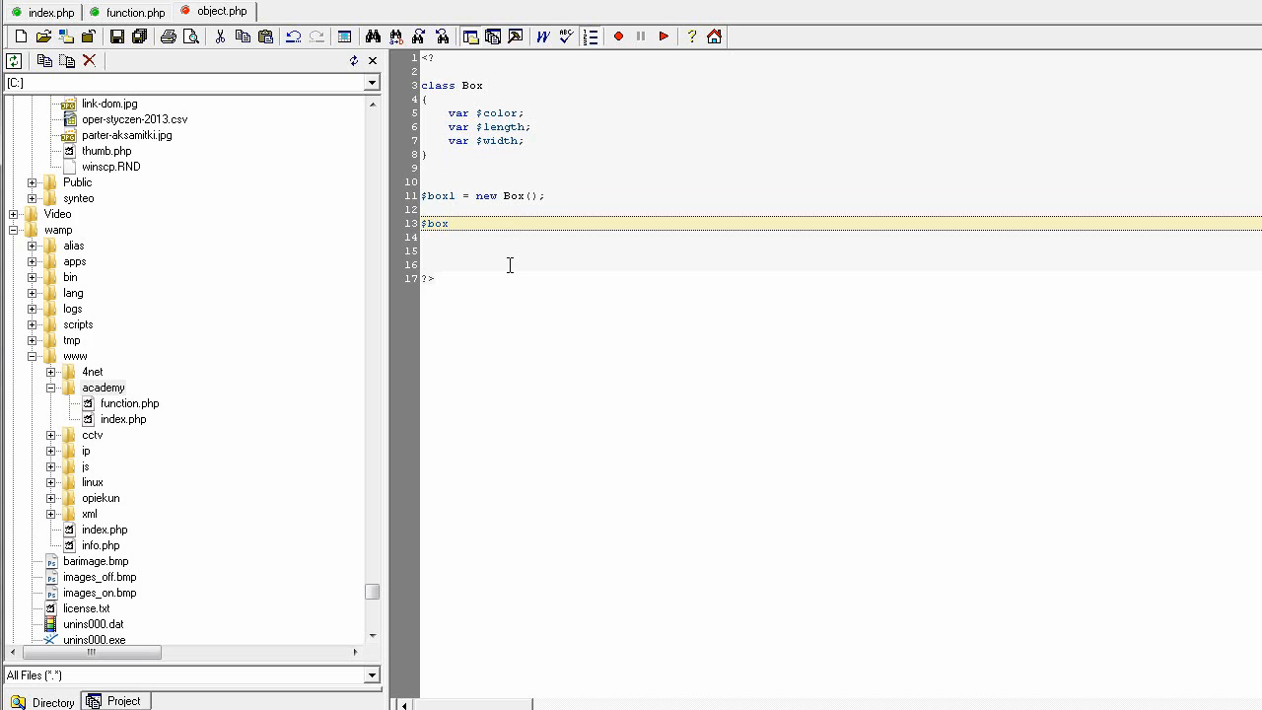
{"action": "type", "text": "1"}
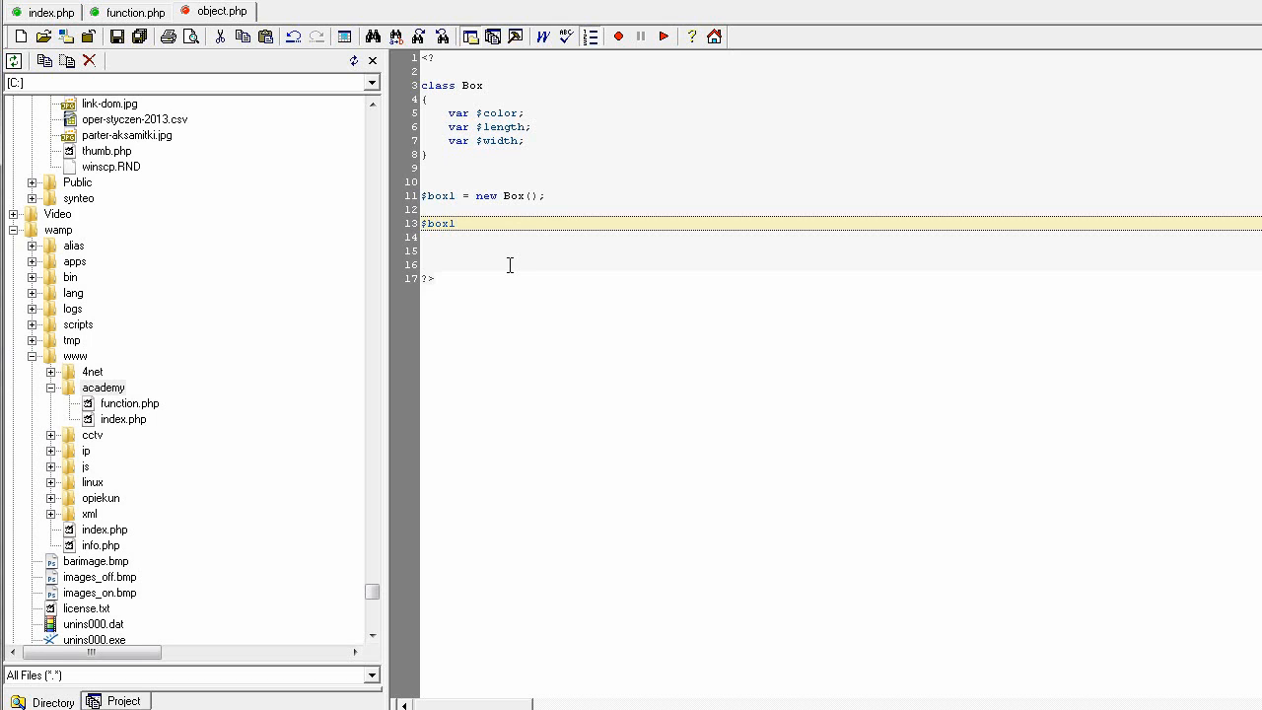
{"action": "type", "text": "->"}
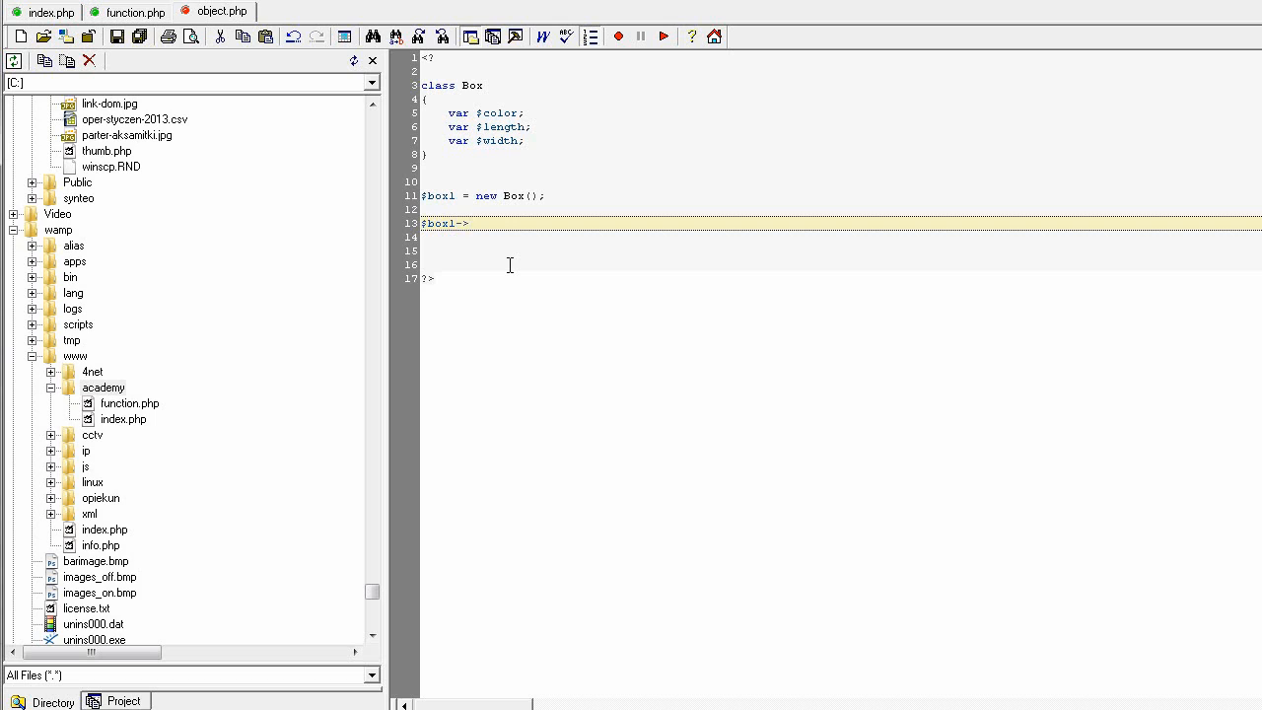
{"action": "type", "text": "color = \""}
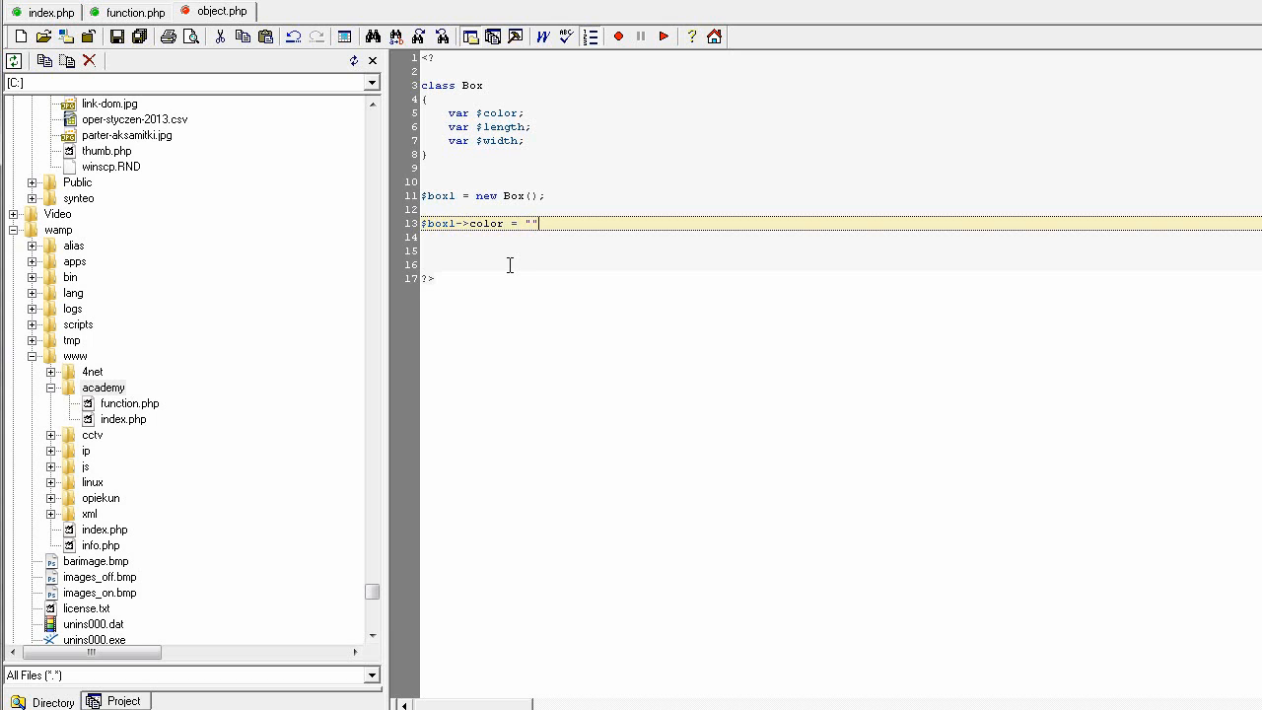
{"action": "type", "text": ";"}
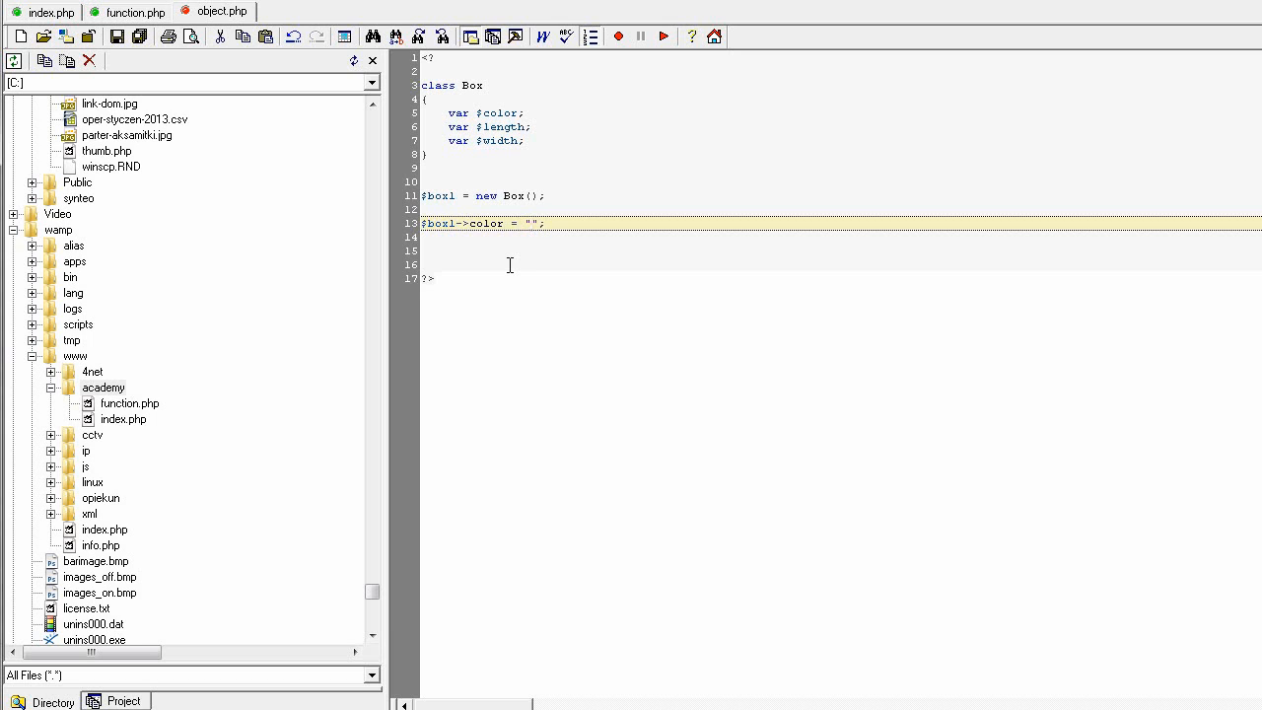
{"action": "type", "text": "y"}
{"action": "type", "text": "blue"}
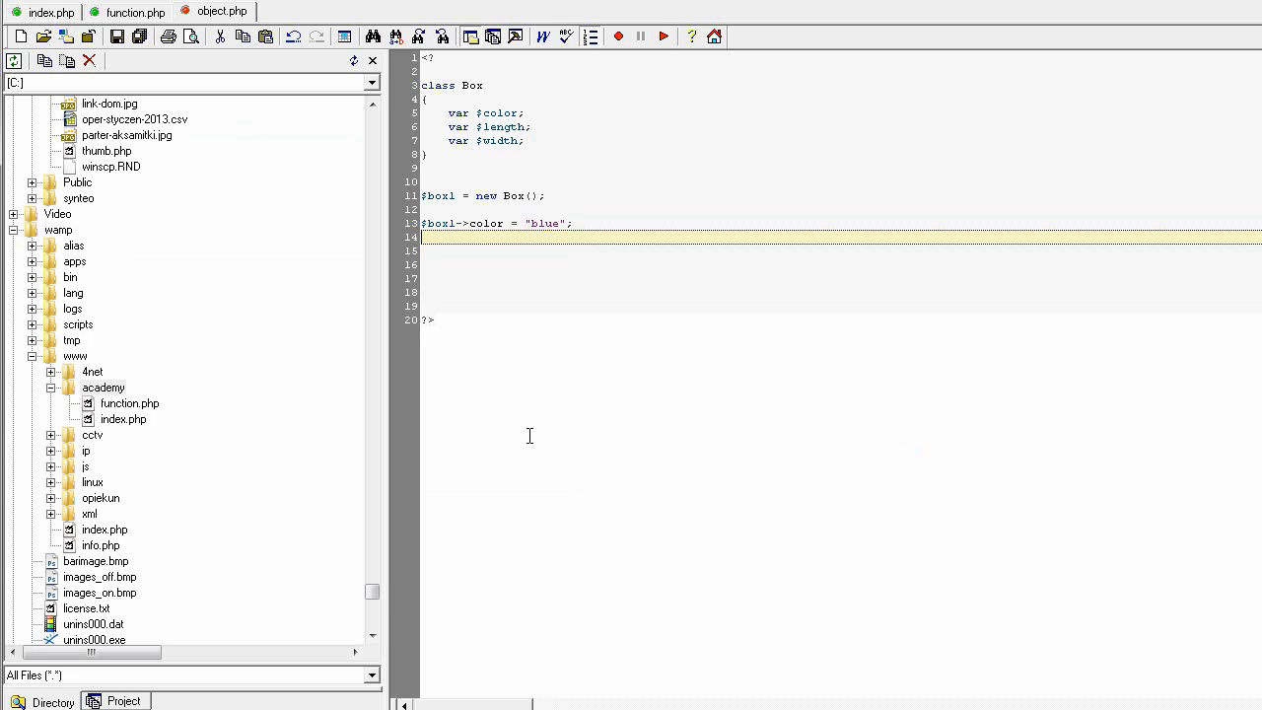
{"action": "left_click", "coordinate": [469, 86]}
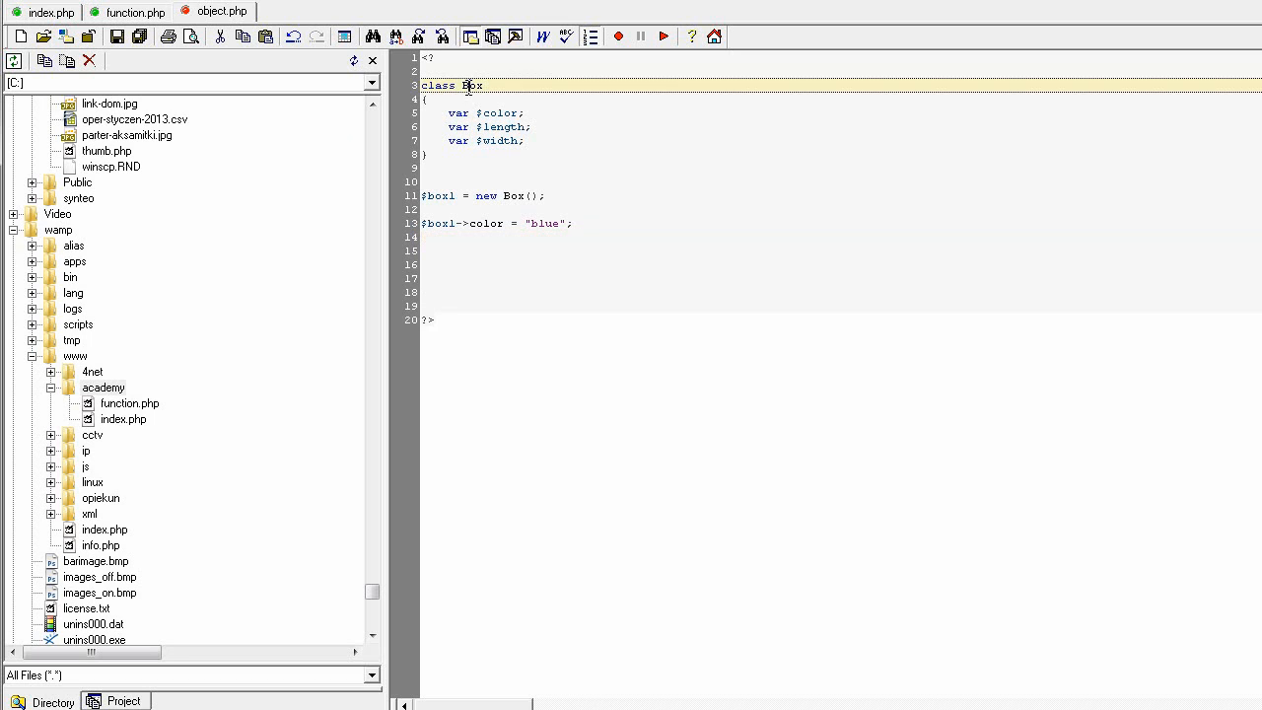
{"action": "left_click", "coordinate": [486, 112]}
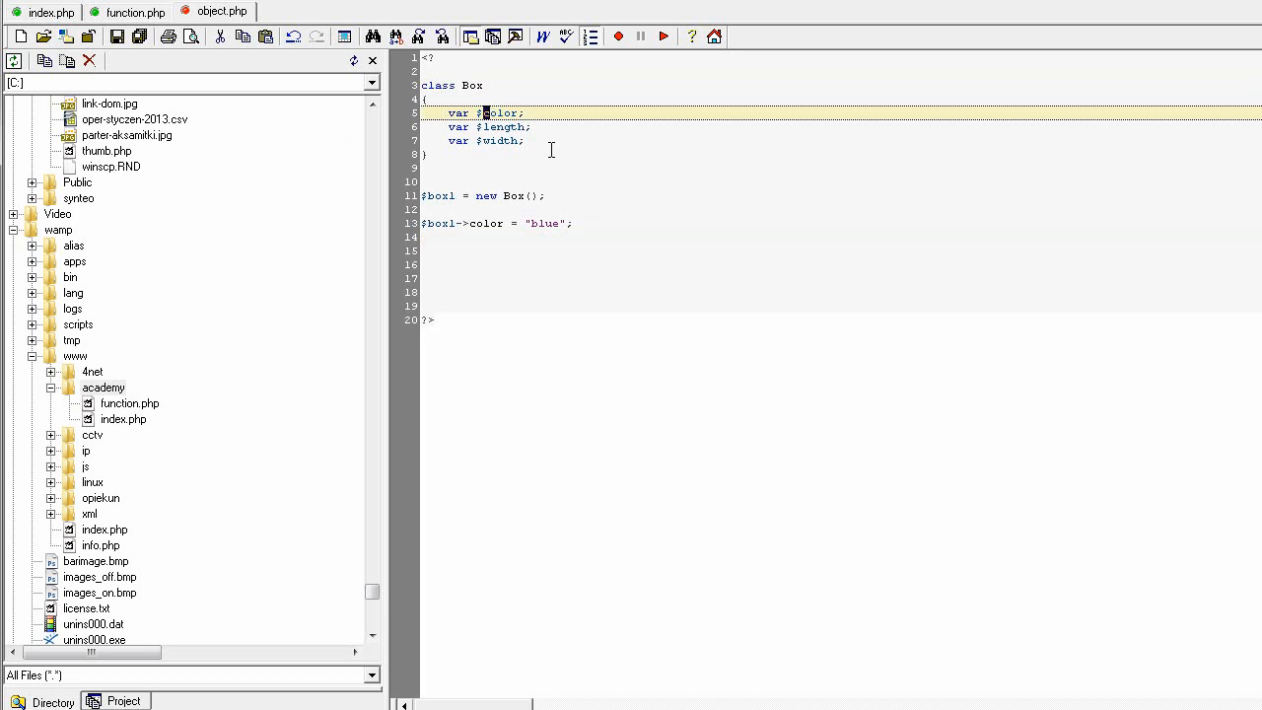
{"action": "left_click", "coordinate": [554, 264]}
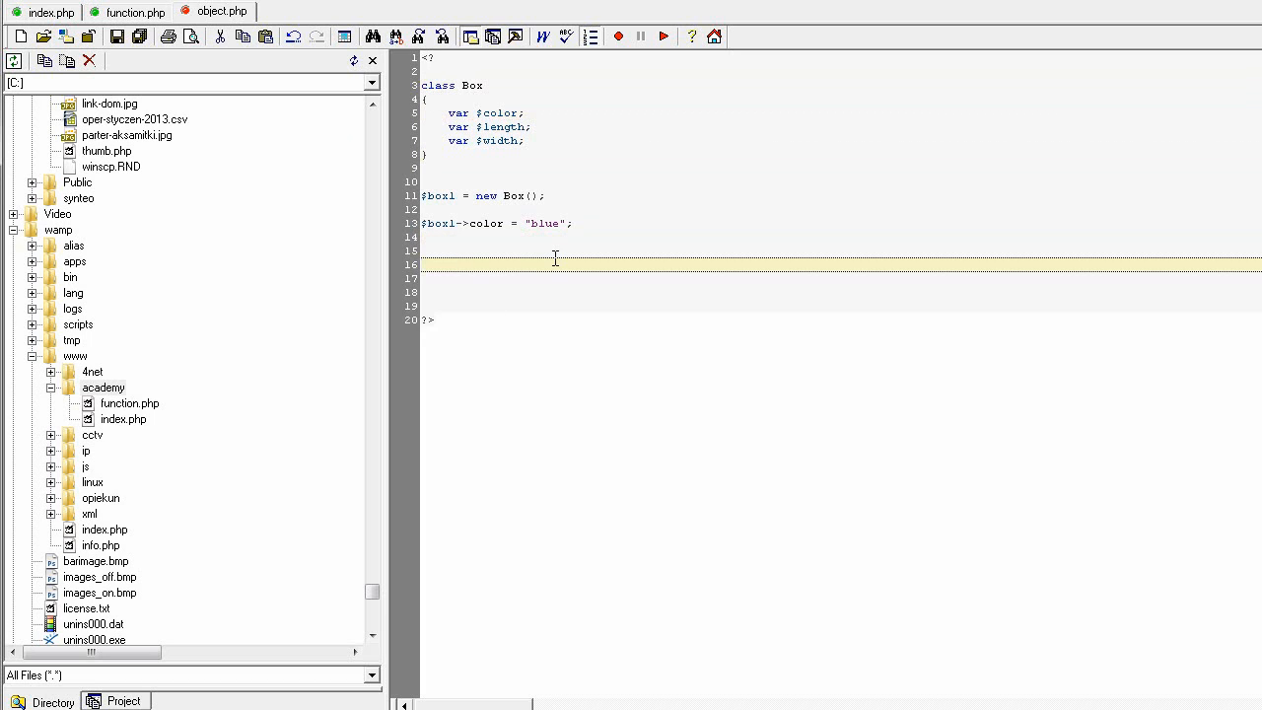
{"action": "left_click", "coordinate": [529, 250]}
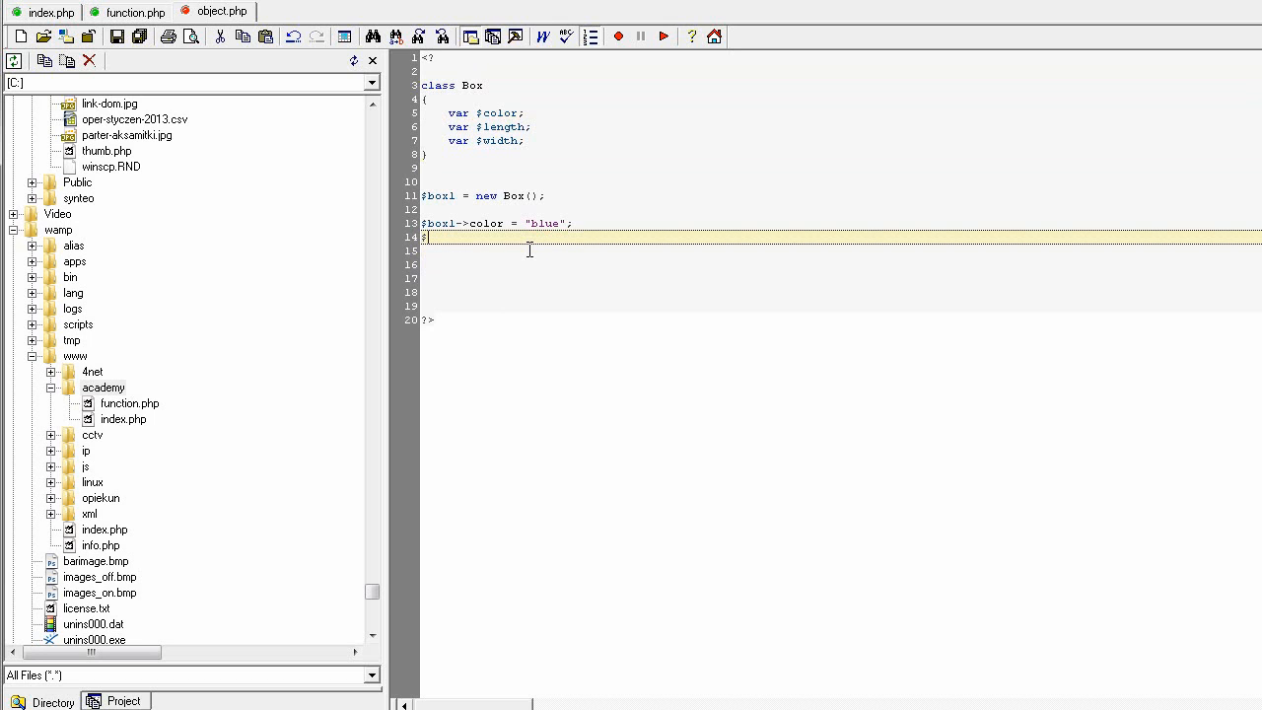
Correct a mistyped line to $box1->length = 5; and add $box1->width = 2;
{"action": "type", "text": "$box->"}
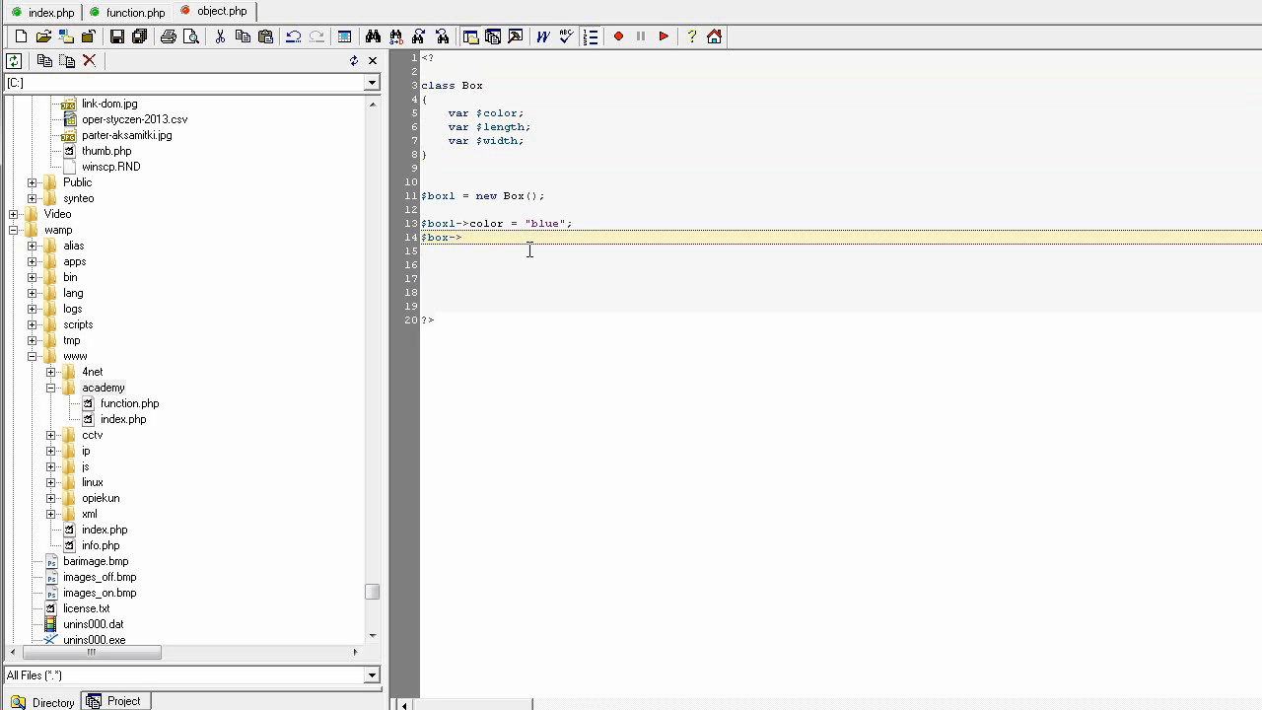
{"action": "type", "text": "len"}
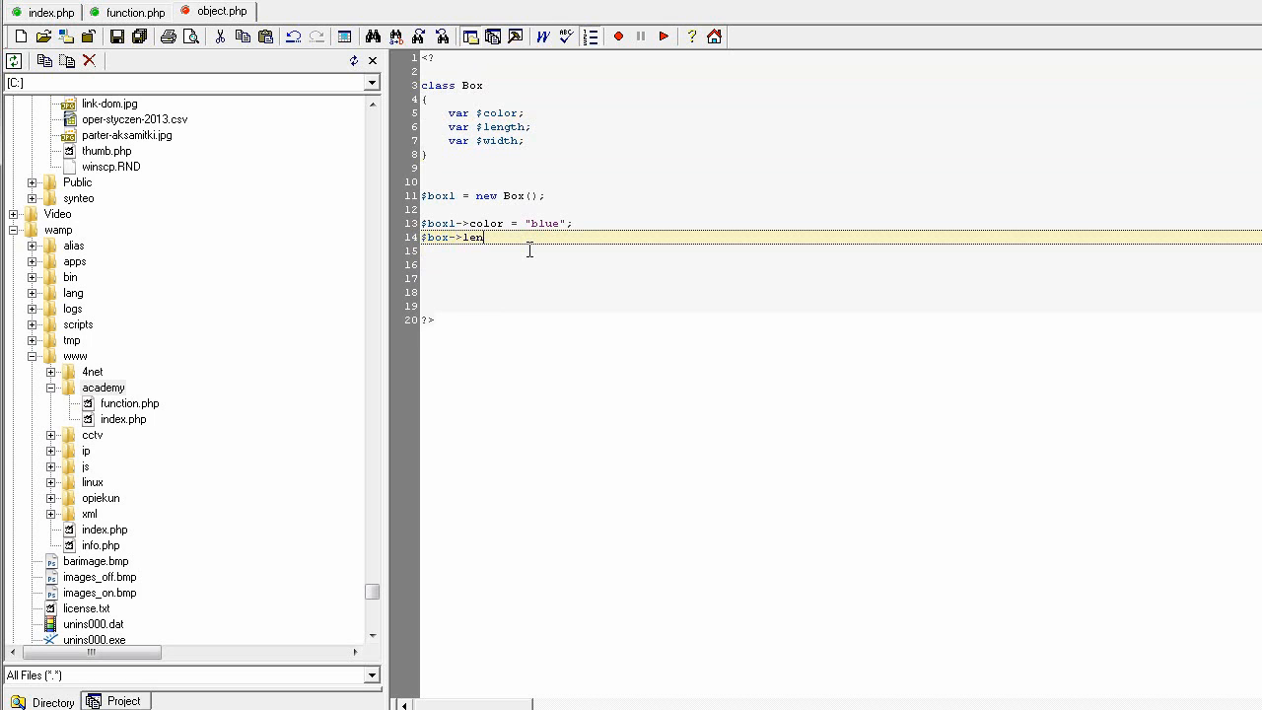
{"action": "type", "text": "f"}
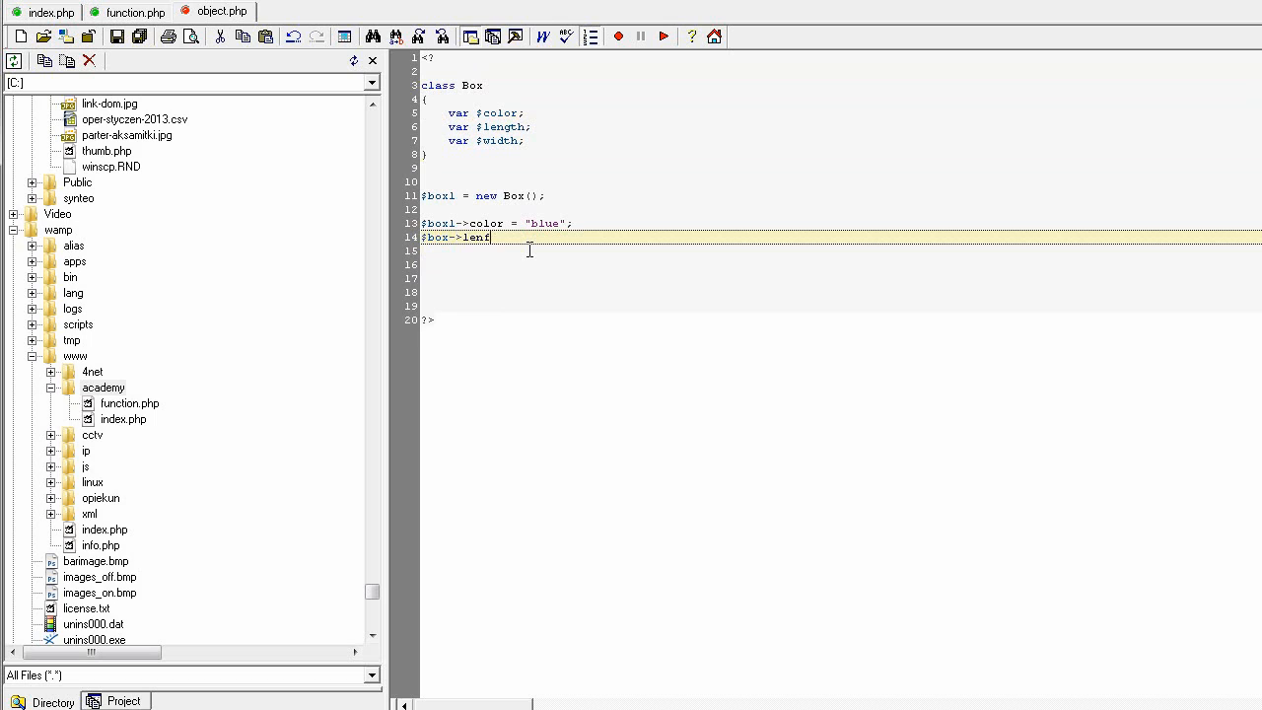
{"action": "type", "text": "th"}
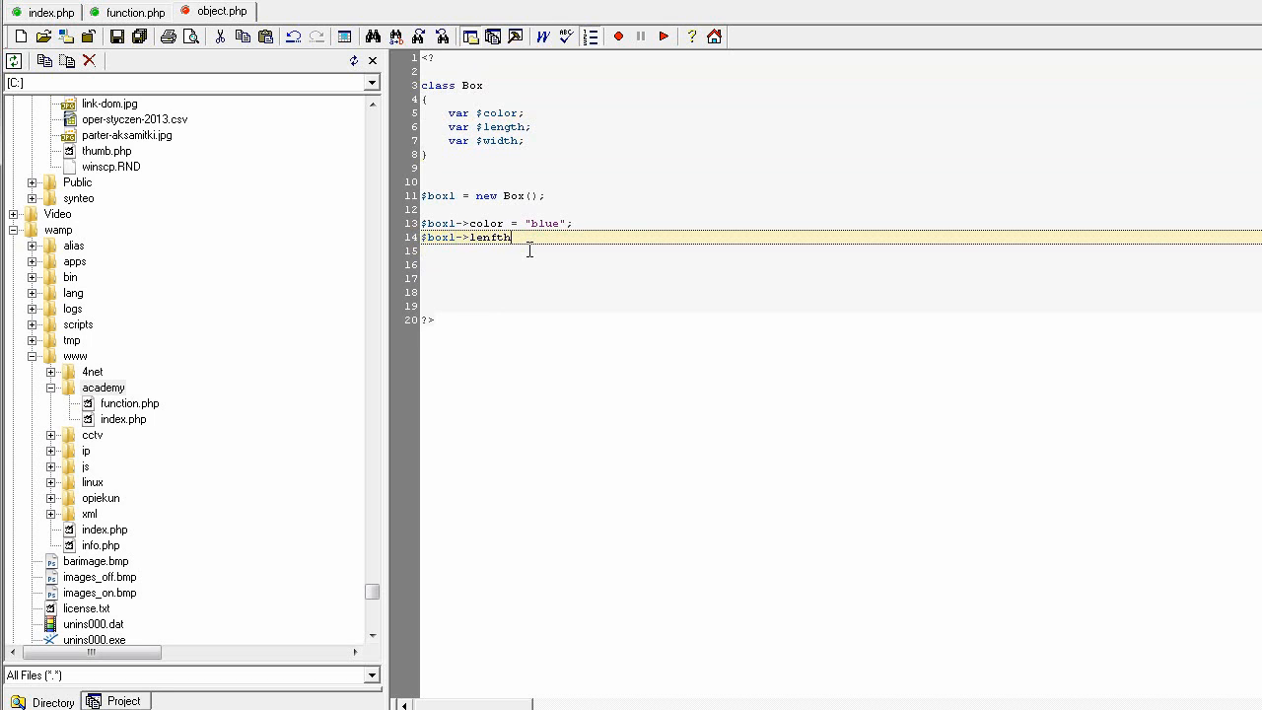
{"action": "key", "text": "Backspace"}
{"action": "type", "text": "gth = 5;"}
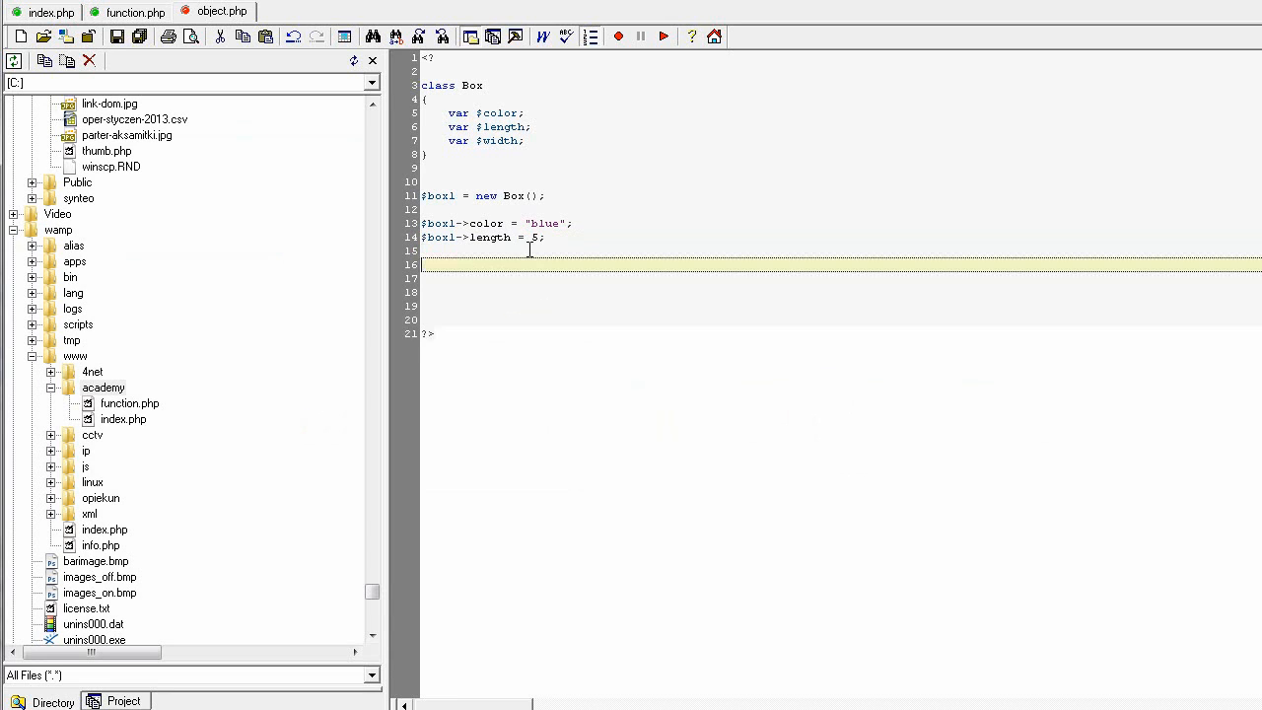
{"action": "type", "text": "$box1->length = 5;"}
{"action": "left_click", "coordinate": [841, 250]}
{"action": "type", "text": "$box1->width = 2;"}
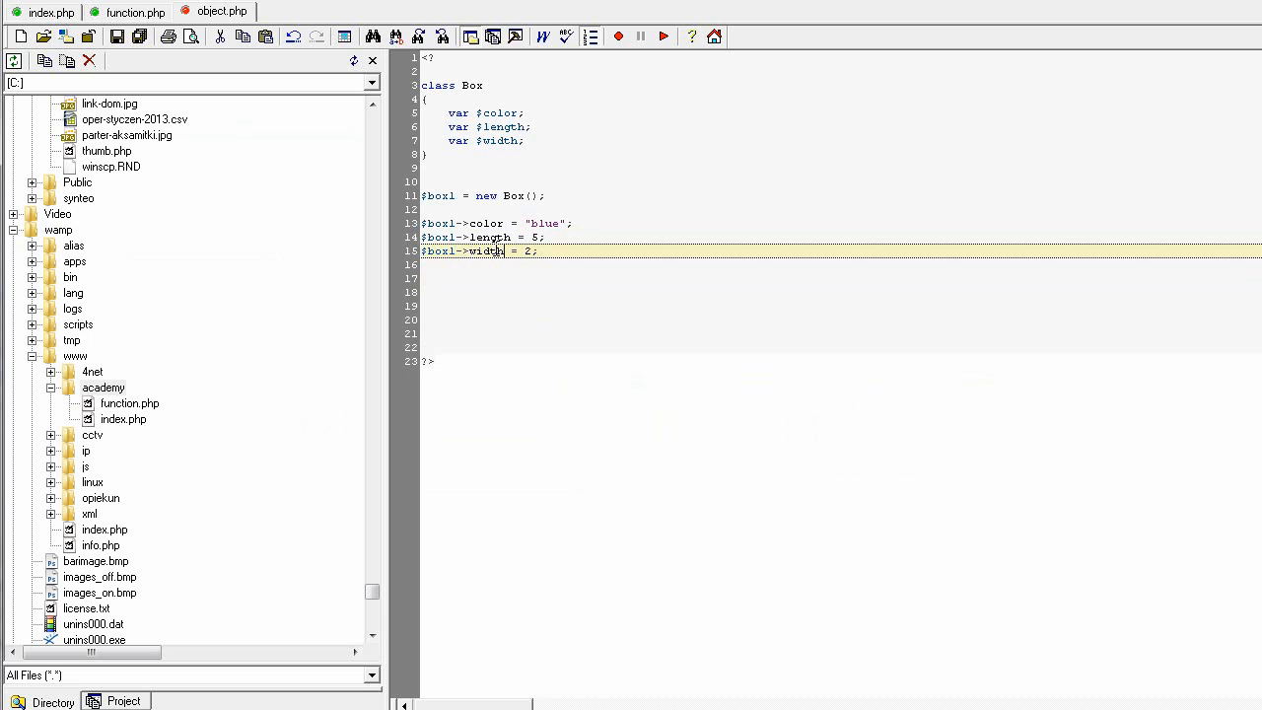
Type var_dump($box1); on line 17, then return to PSPad from the diagram
{"action": "type", "text": "var_du"}
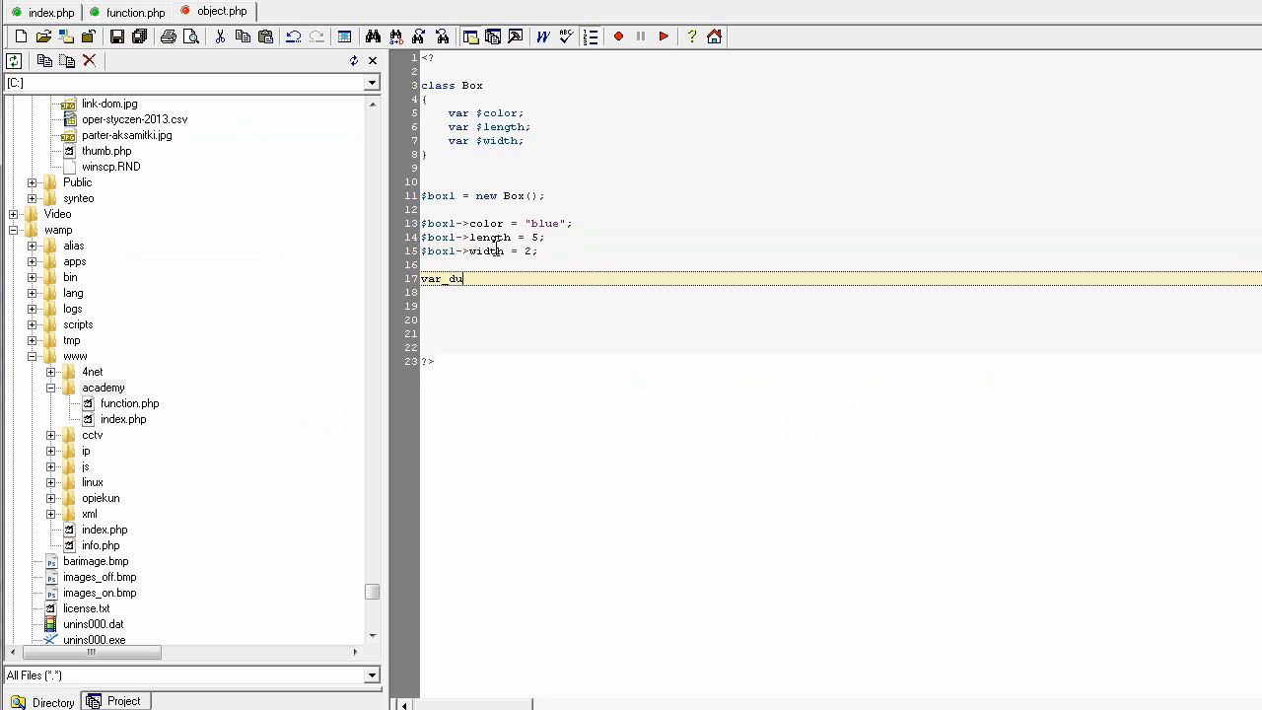
{"action": "type", "text": "mp("}
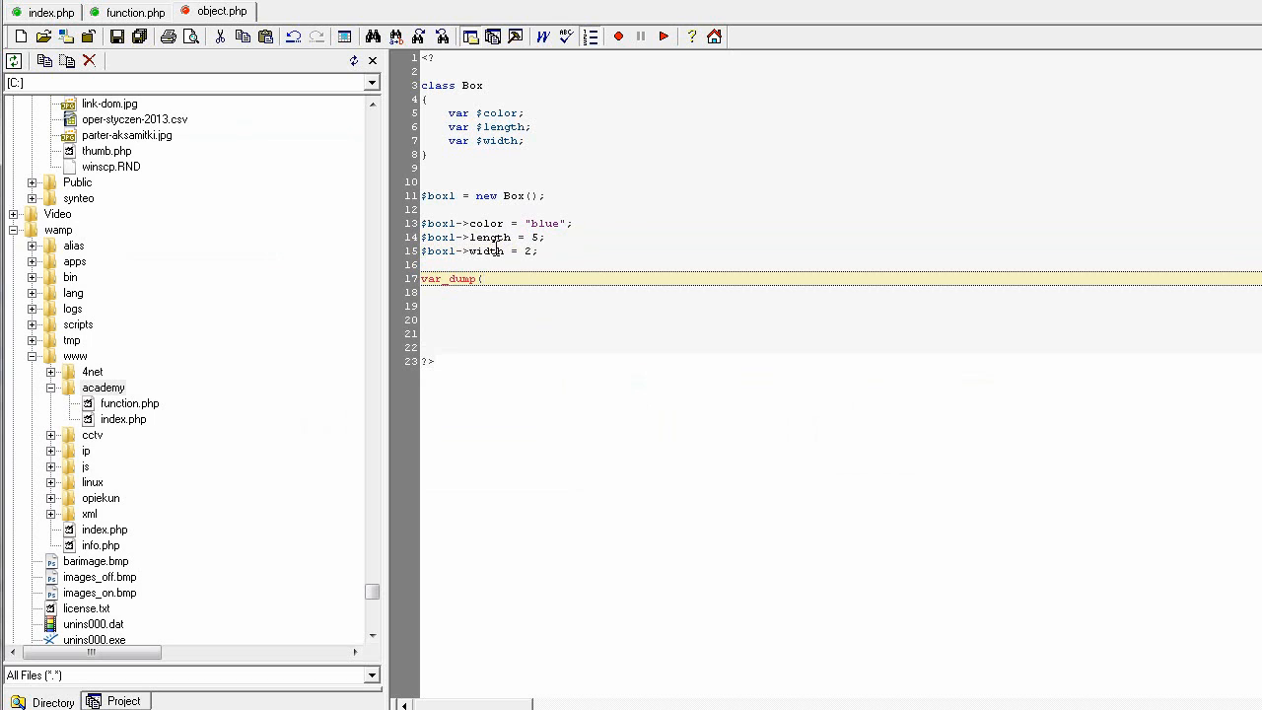
{"action": "type", "text": "$"}
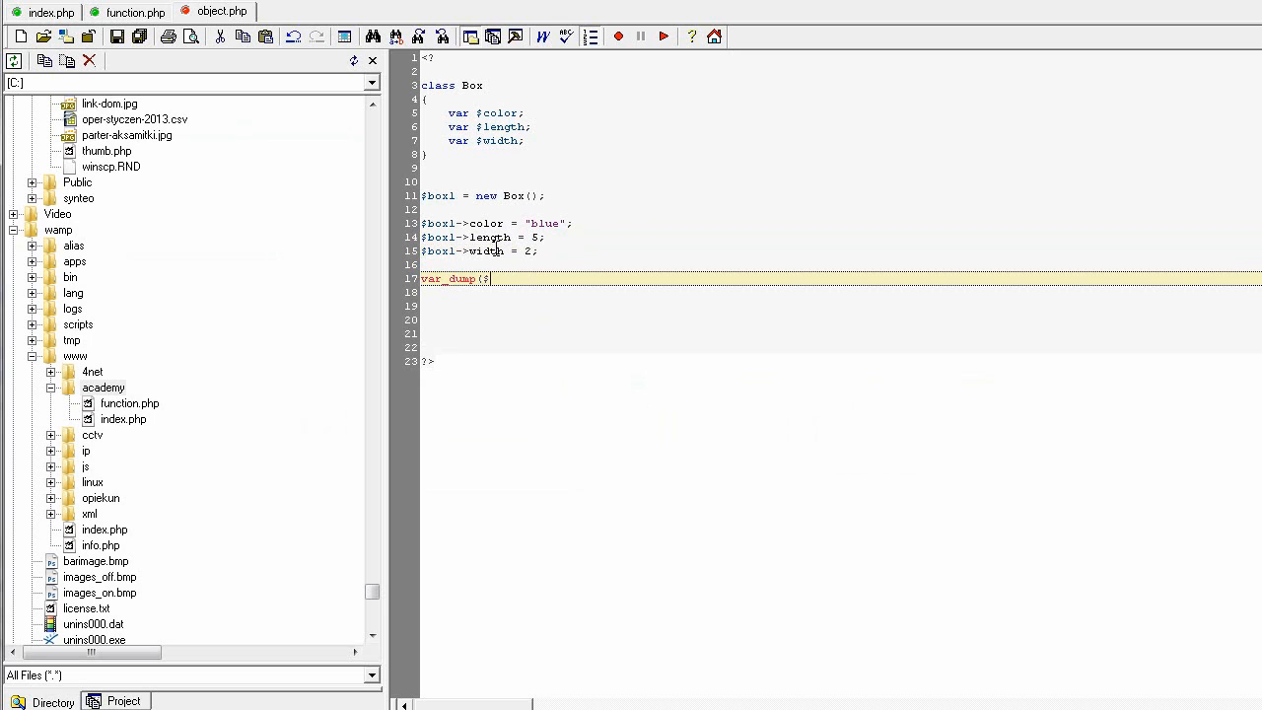
{"action": "type", "text": "$box"}
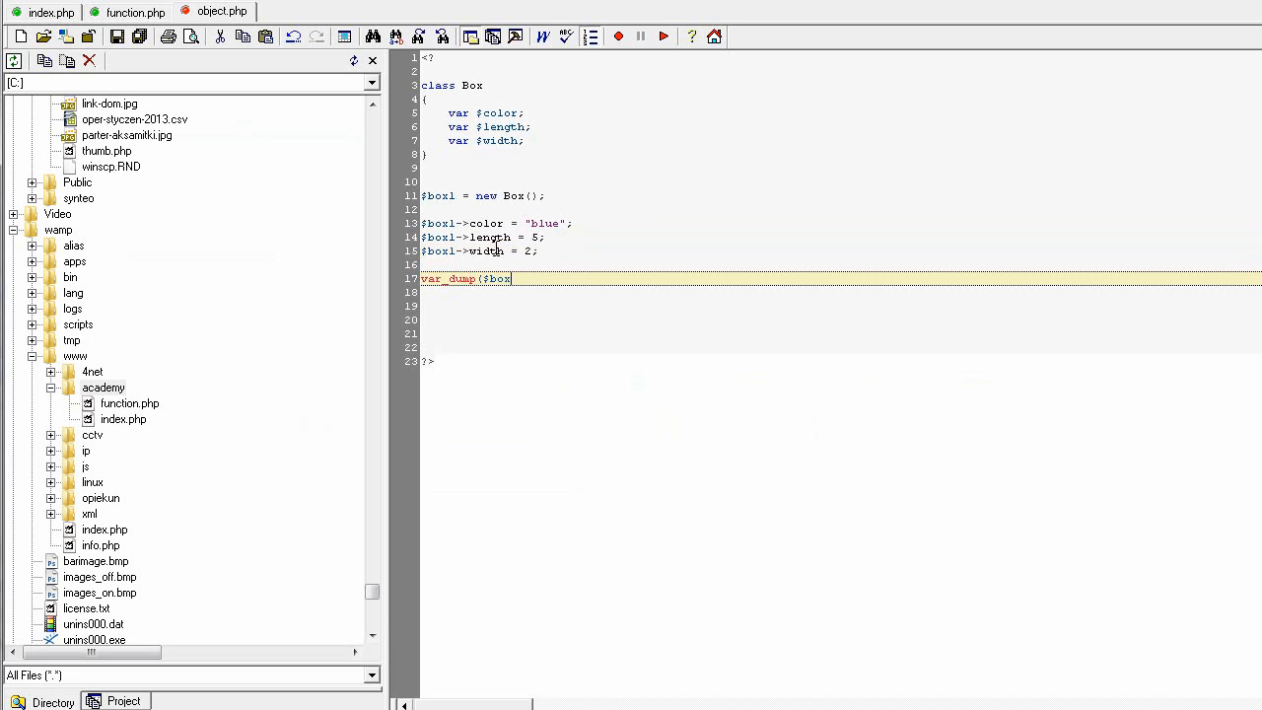
{"action": "type", "text": "1);"}
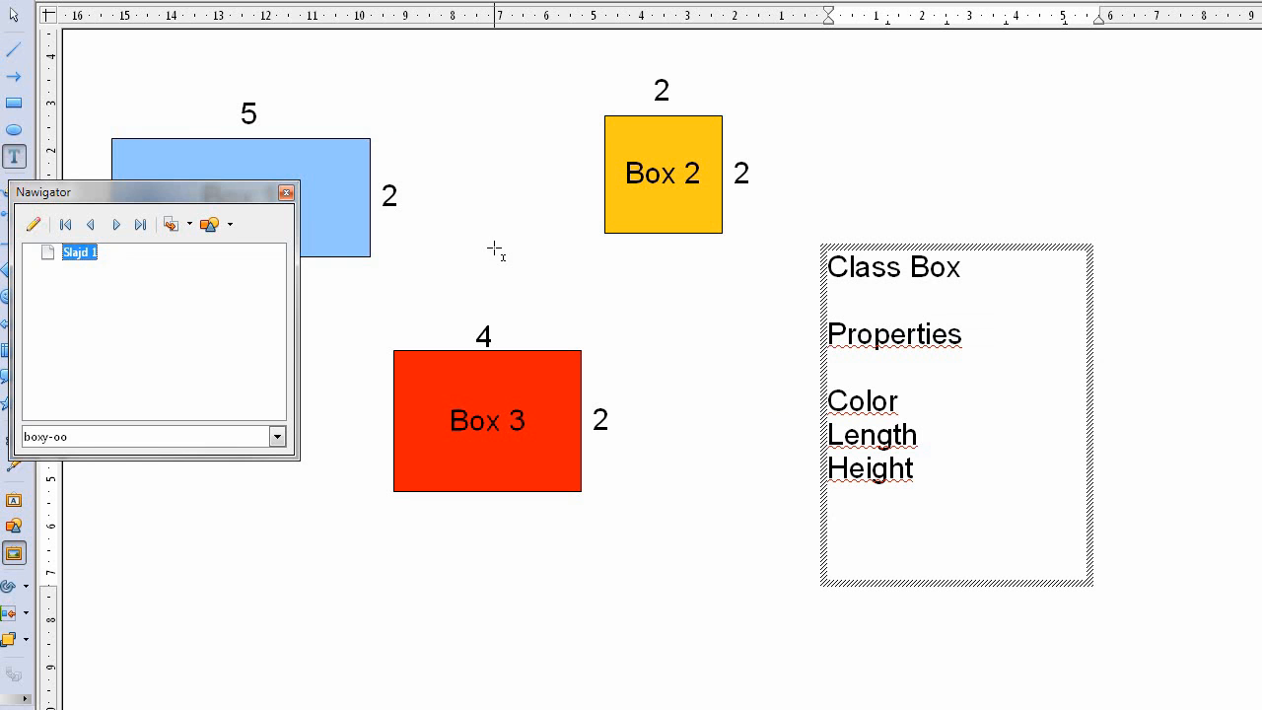
{"action": "left_click", "coordinate": [286, 192]}
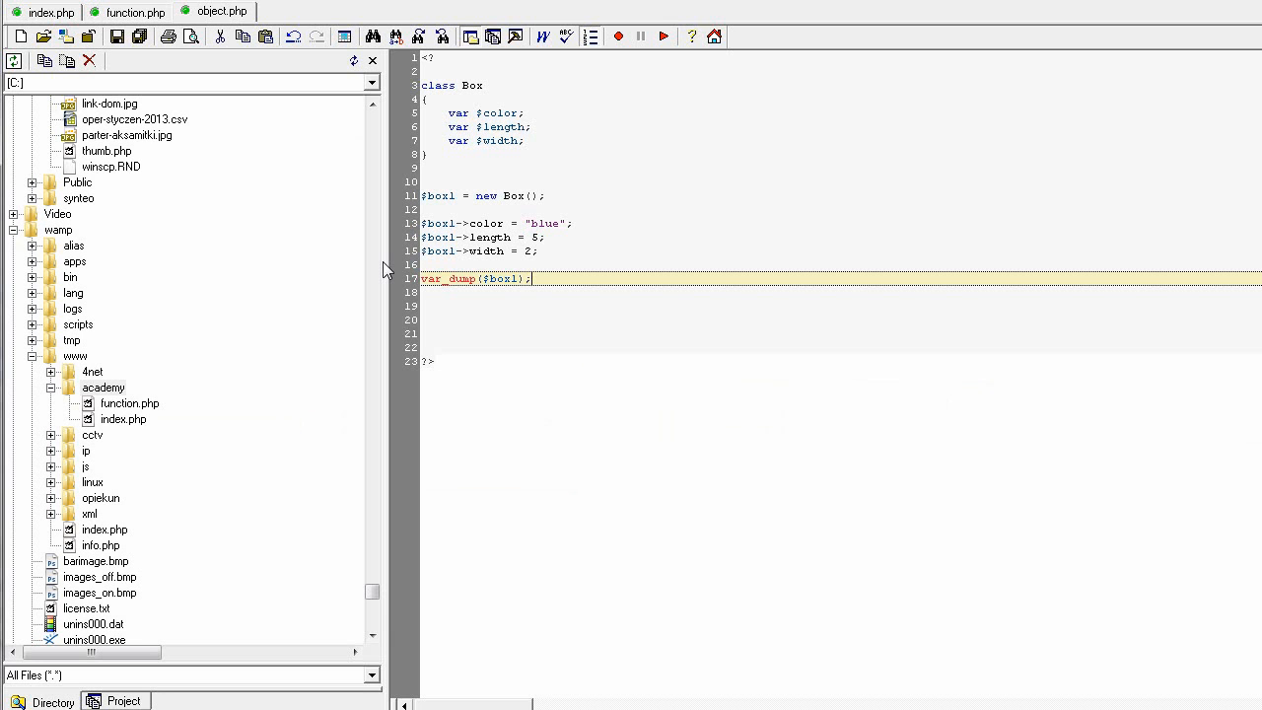
Prefix line 17 with echo so it reads echo var_dump($box1);
{"action": "type", "text": "echo"}
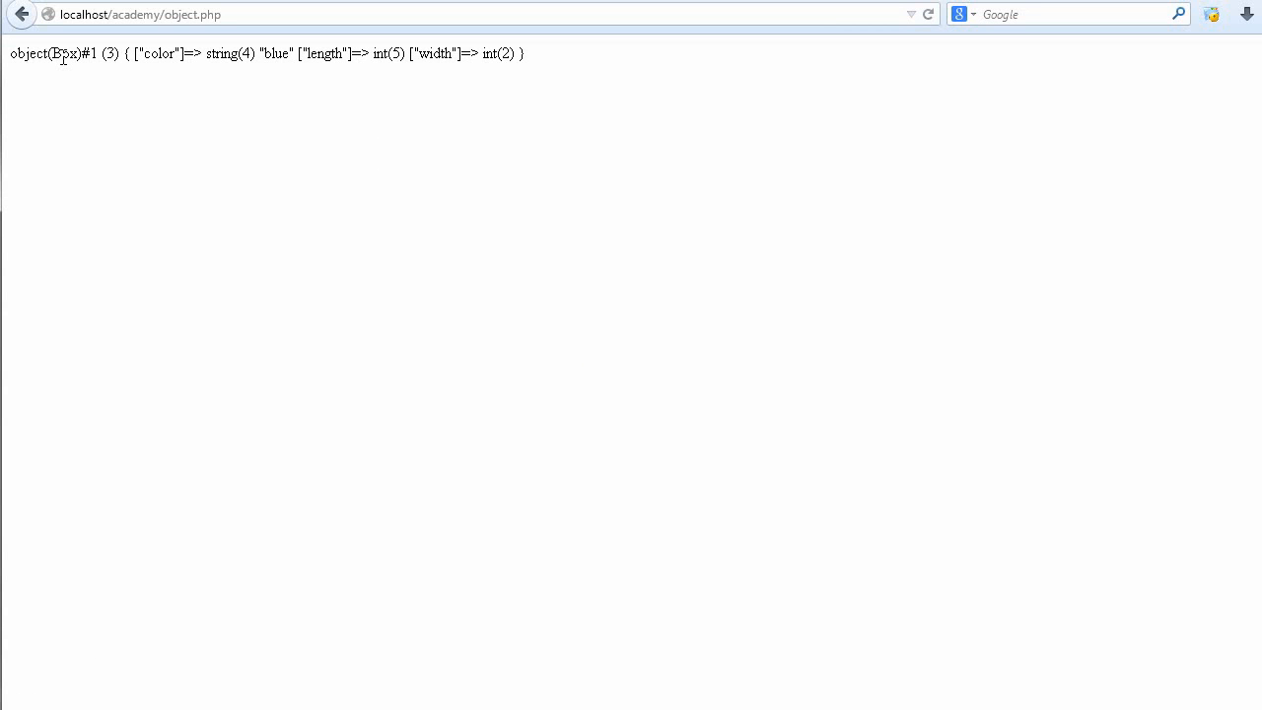
Highlight the class name Box and the property count 3 in the output
{"action": "double_click", "coordinate": [63, 53]}
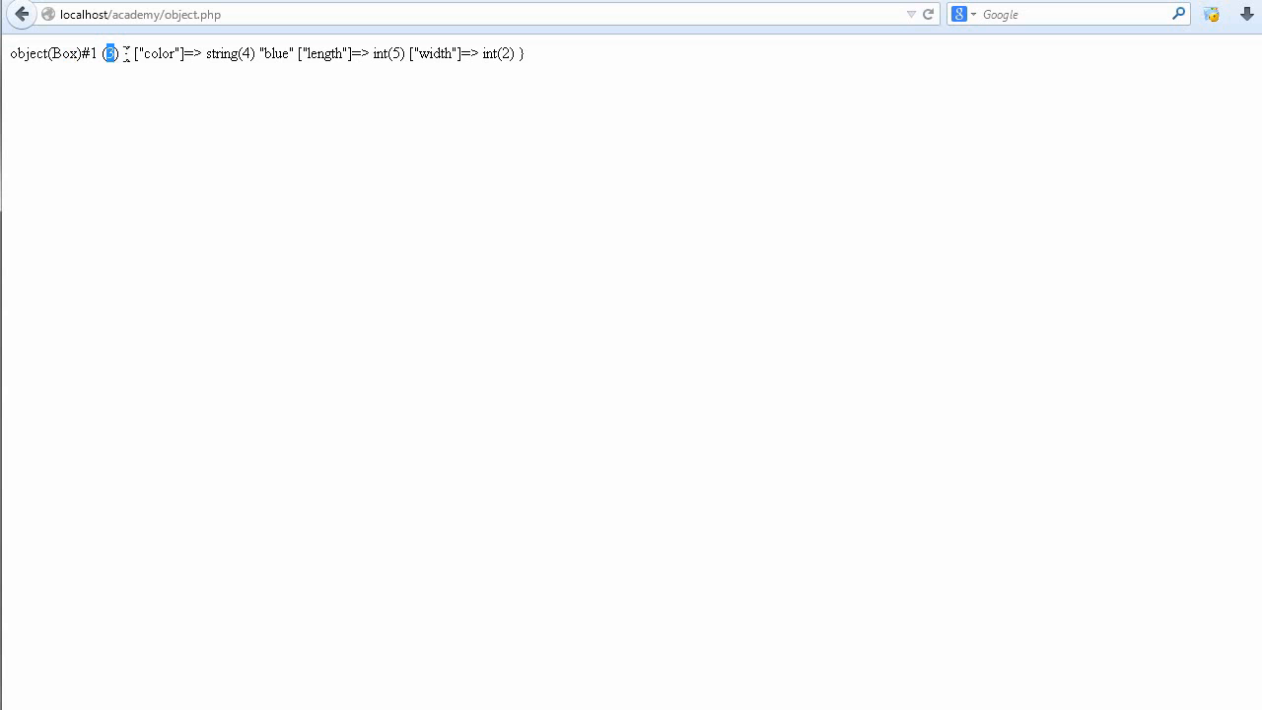
{"action": "double_click", "coordinate": [158, 53]}
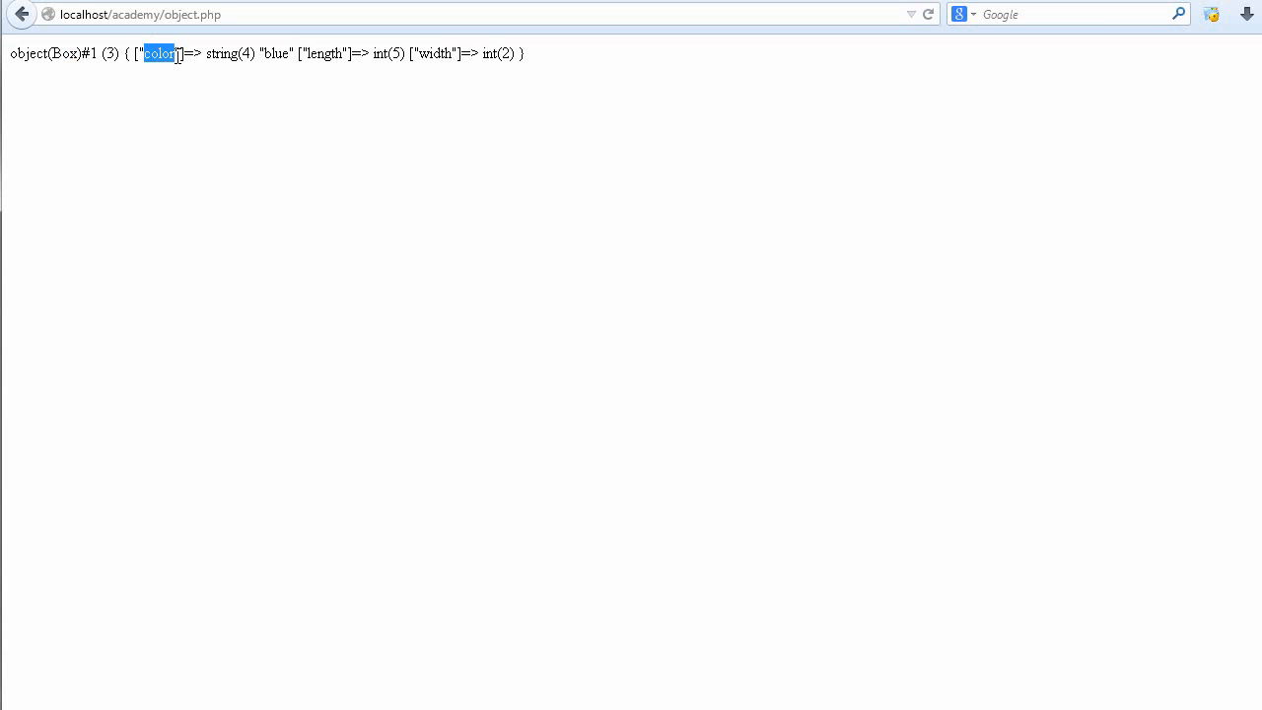
{"action": "mouse_move", "coordinate": [412, 59]}
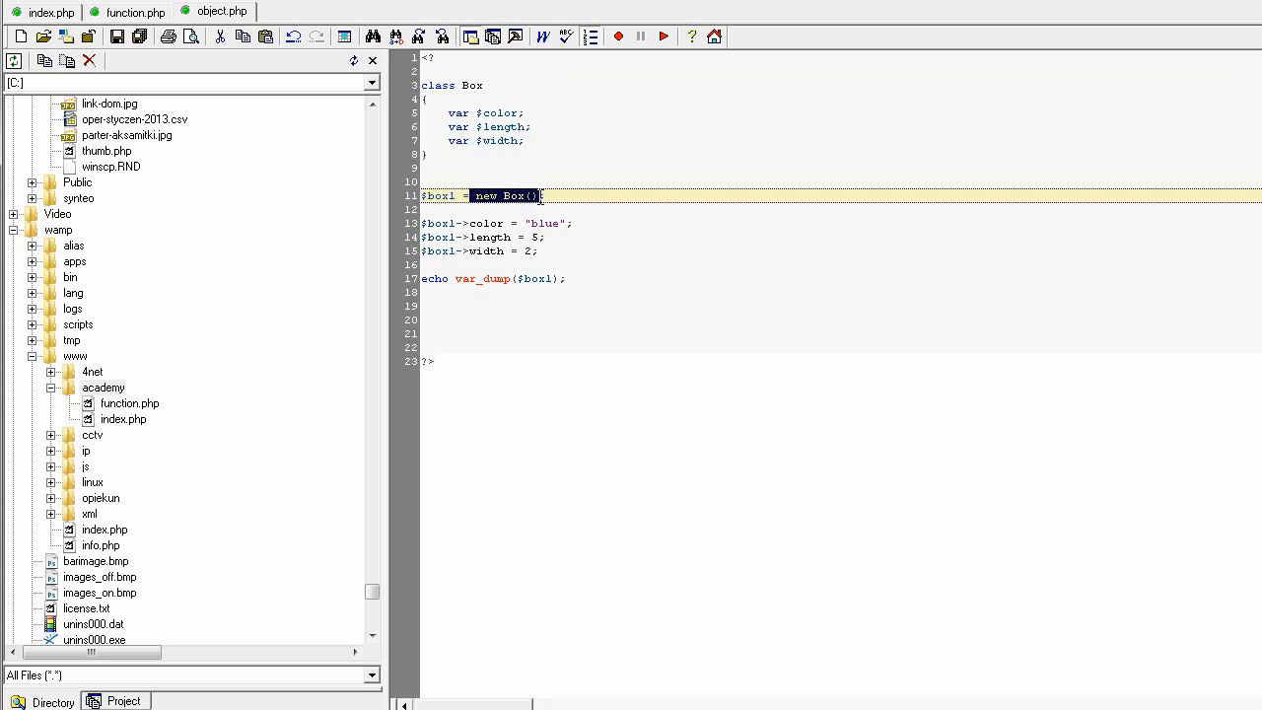
{"action": "left_click", "coordinate": [565, 202]}
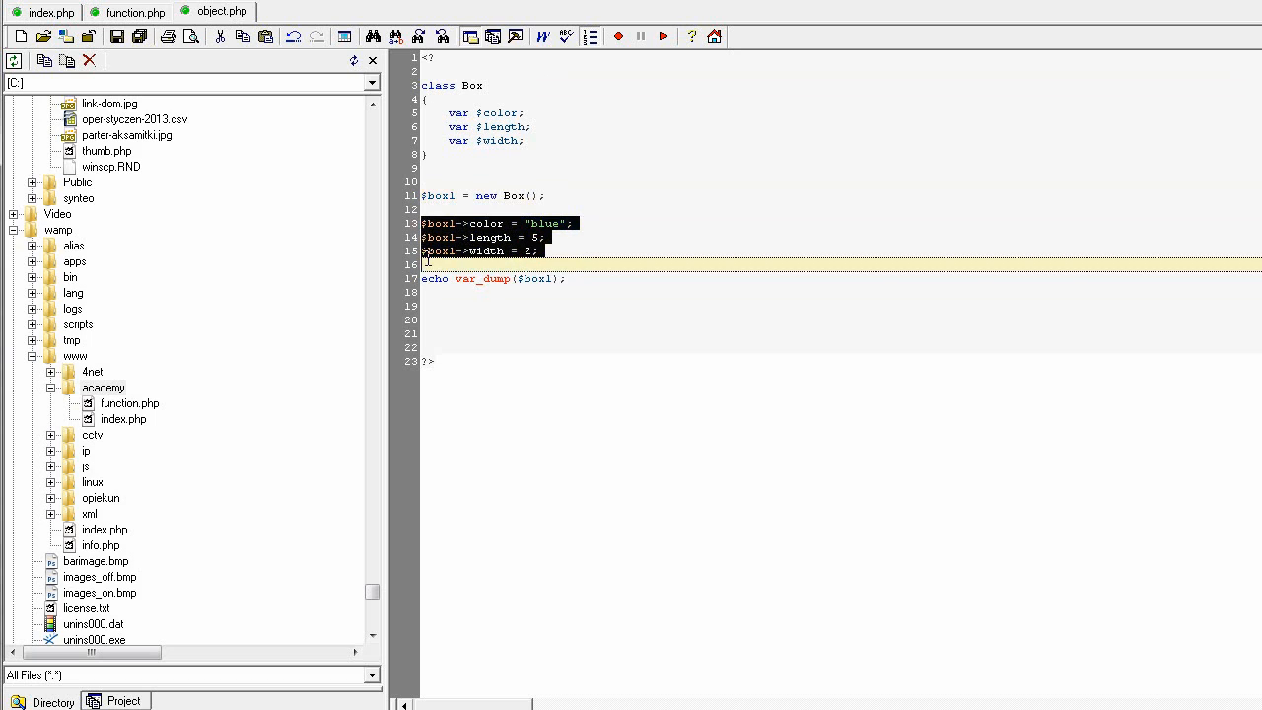
{"action": "left_click", "coordinate": [510, 250]}
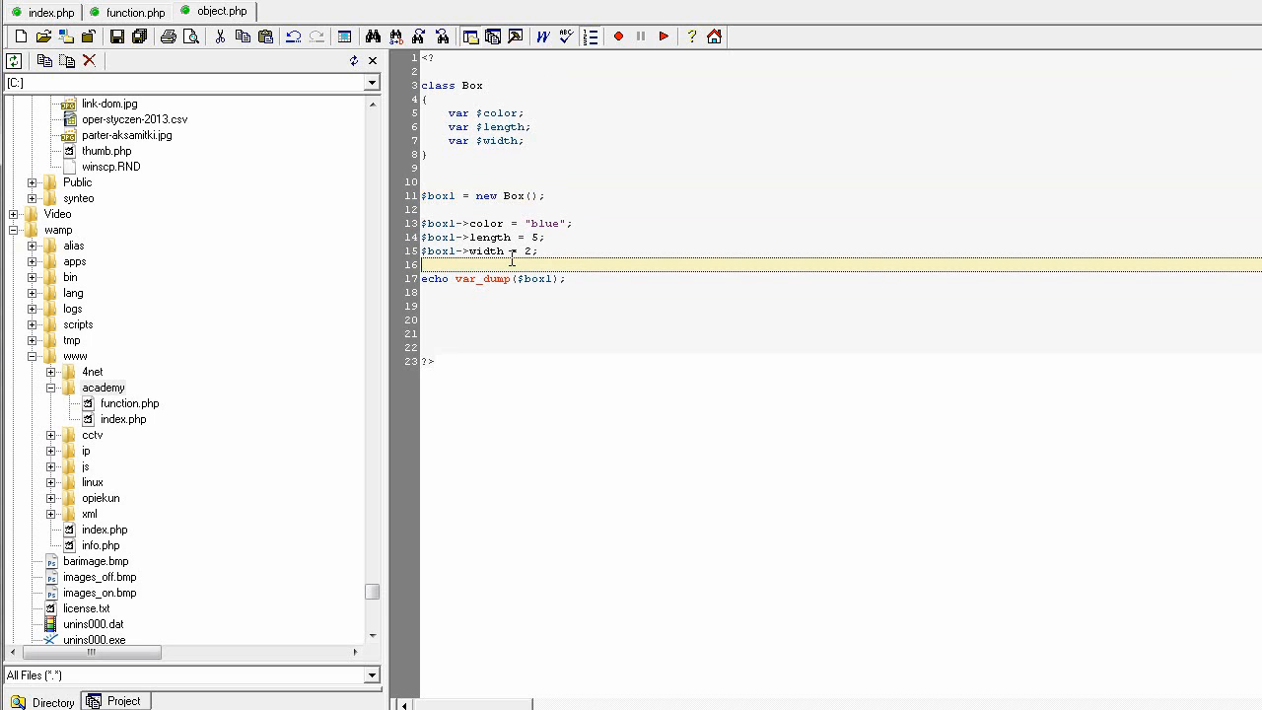
{"action": "mouse_move", "coordinate": [550, 247]}
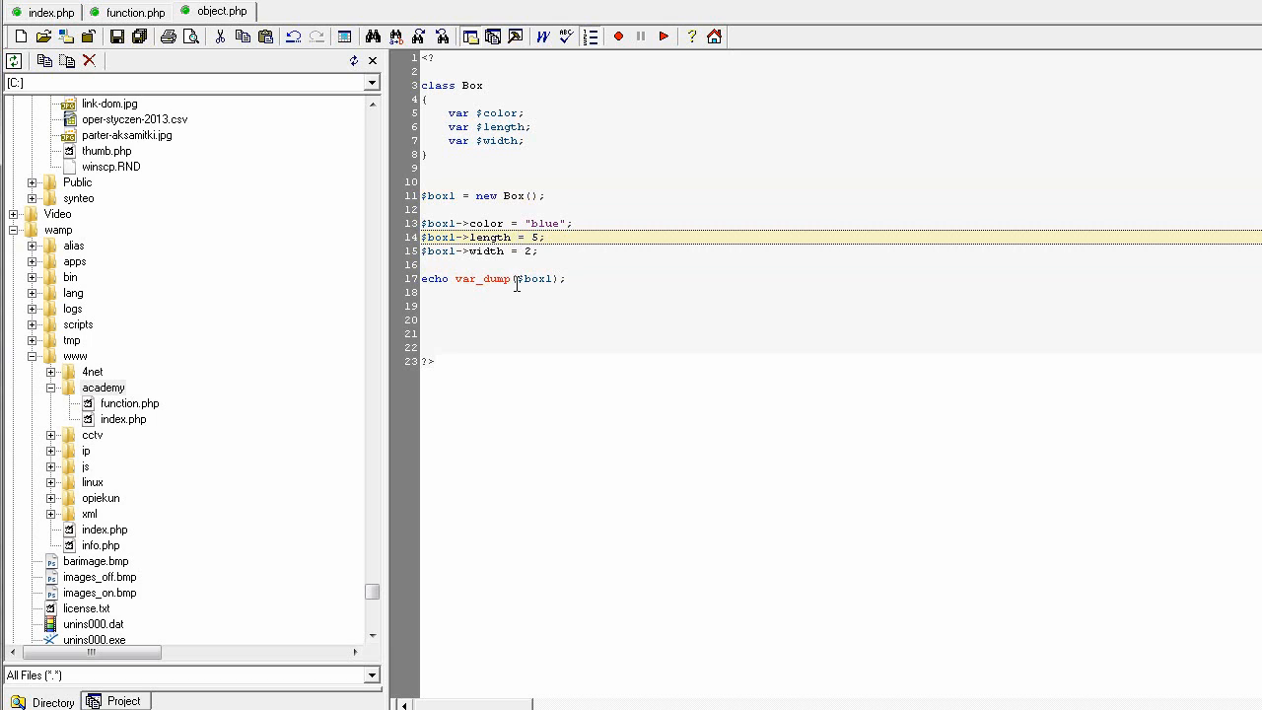
{"action": "mouse_move", "coordinate": [522, 286]}
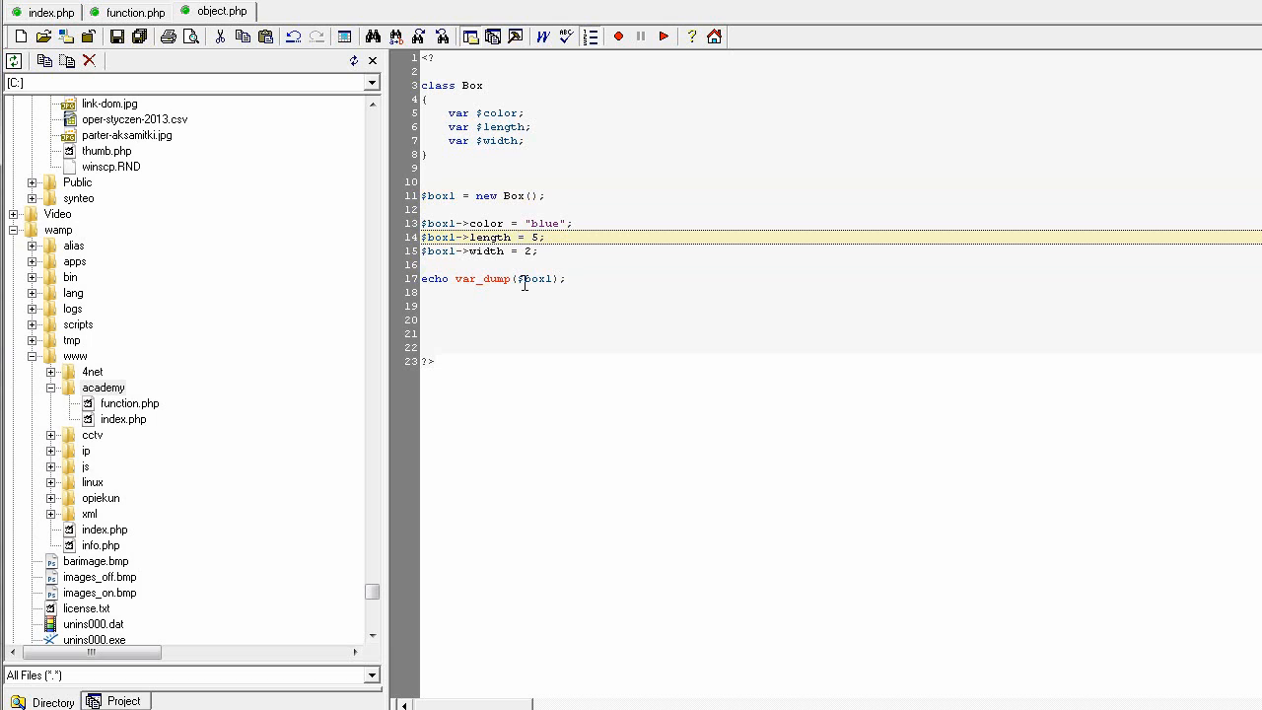